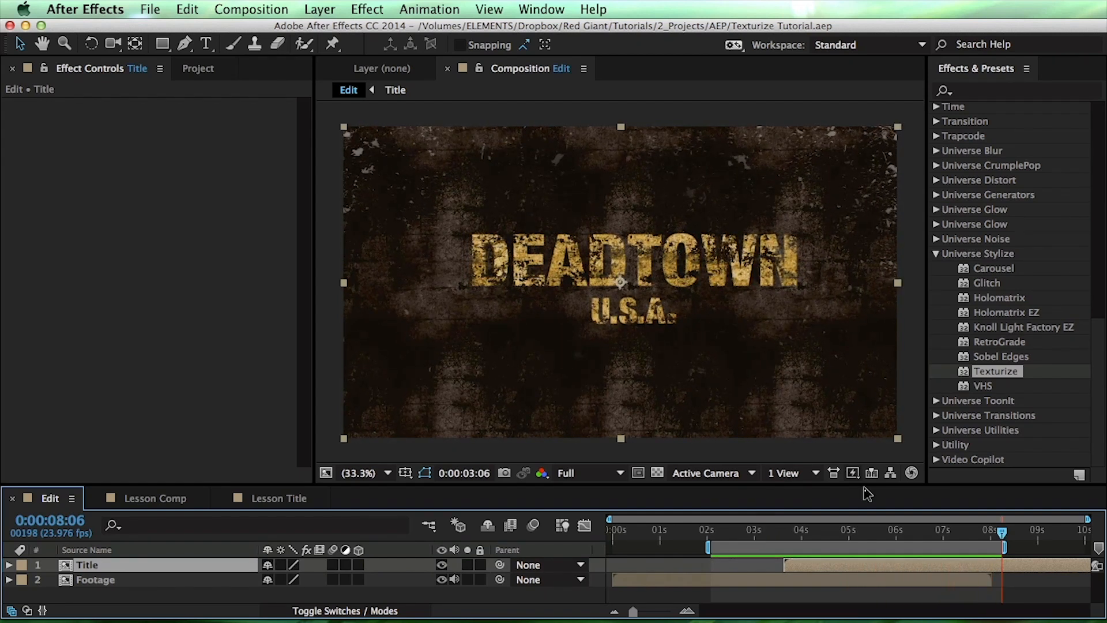
pyautogui.moveTo(733, 540)
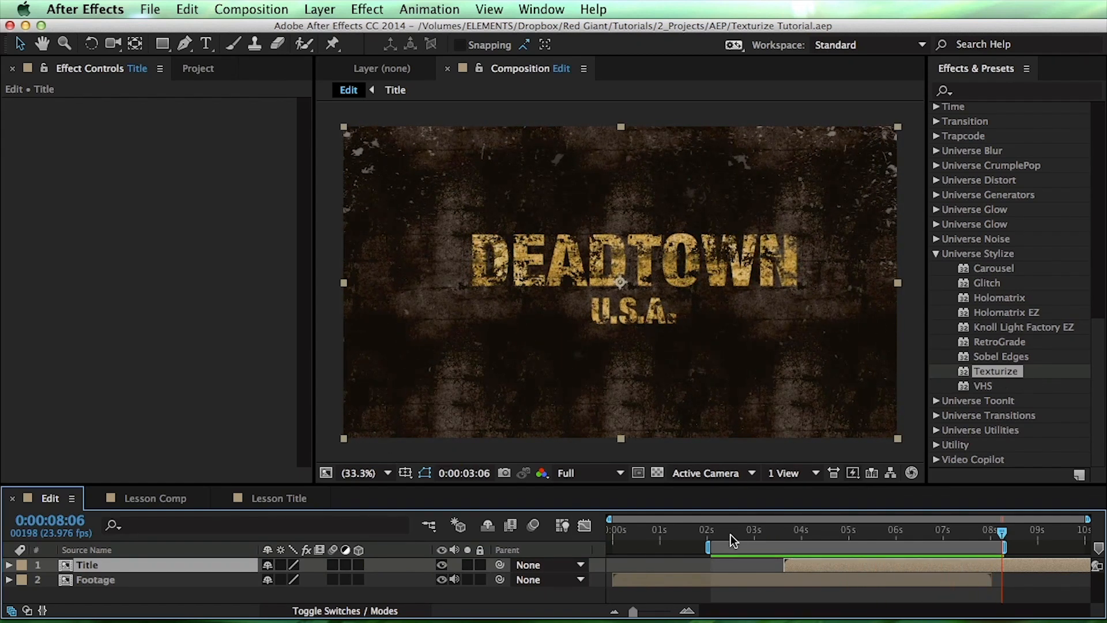
# - Move the current-time indicator to about 0:00:03:04 to show the textured shack shot
pyautogui.click(734, 533)
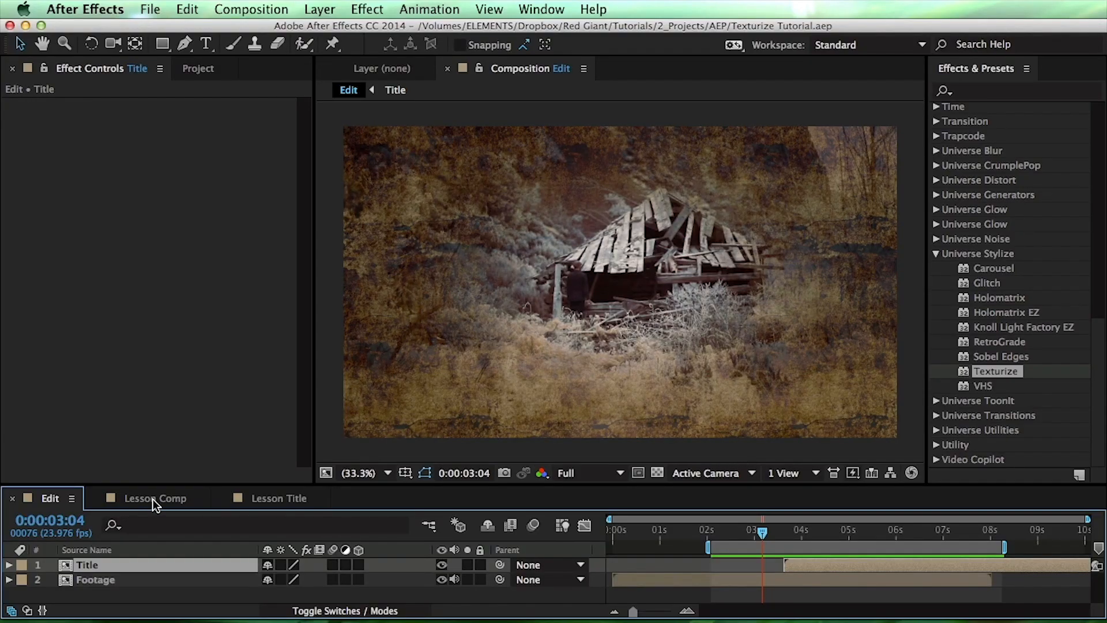
# - Switch to Lesson Comp, collapse Curves and apply Texturize to the shack footage
pyautogui.click(154, 499)
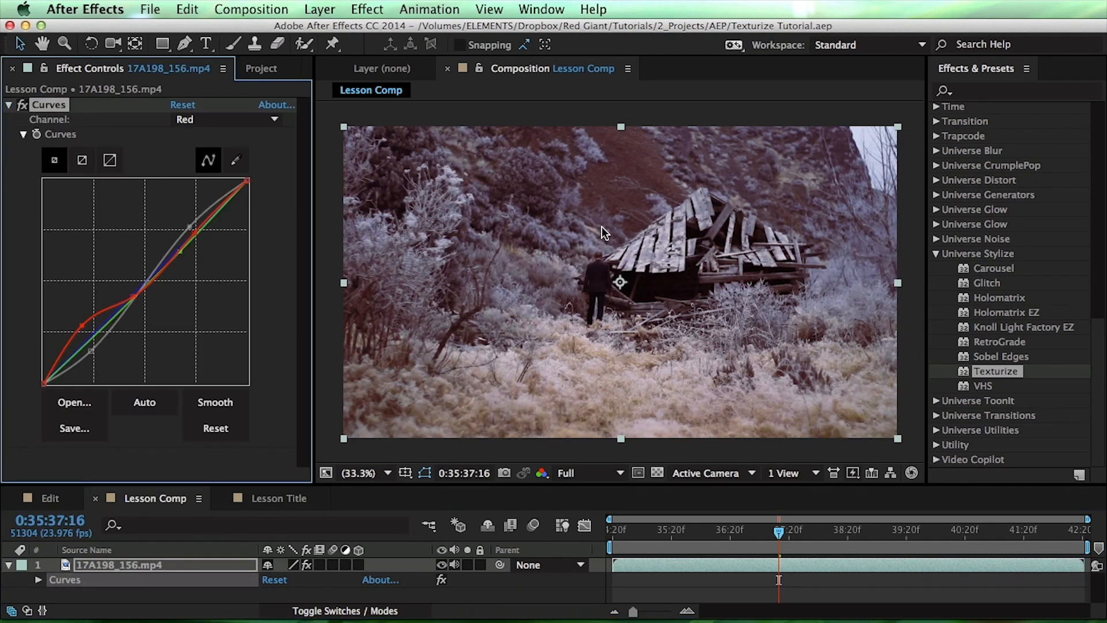
pyautogui.moveTo(70, 149)
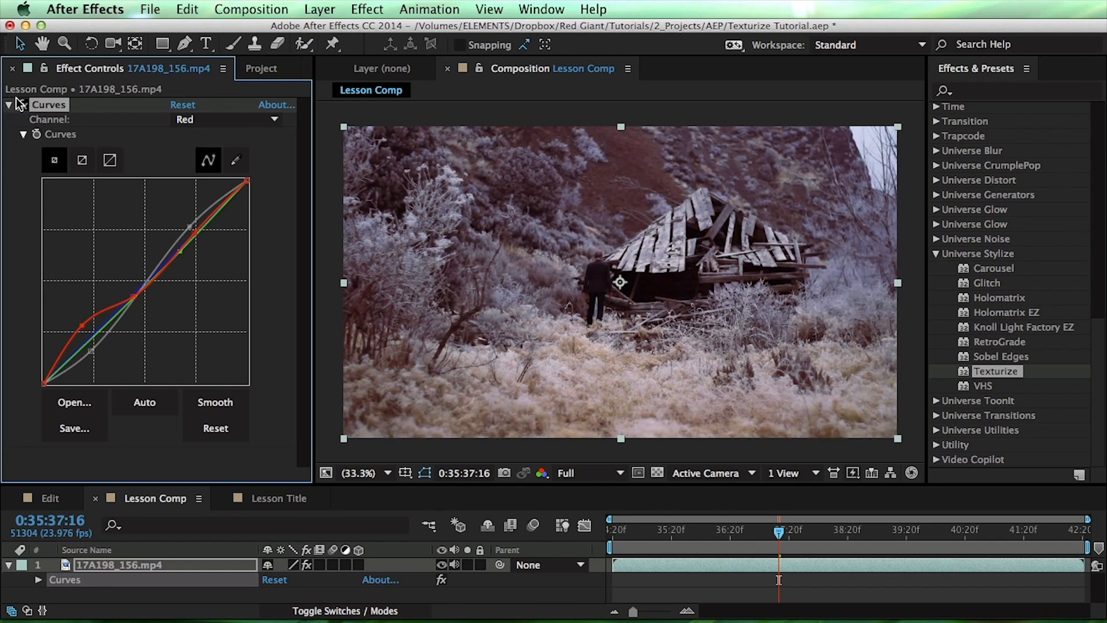
pyautogui.click(10, 105)
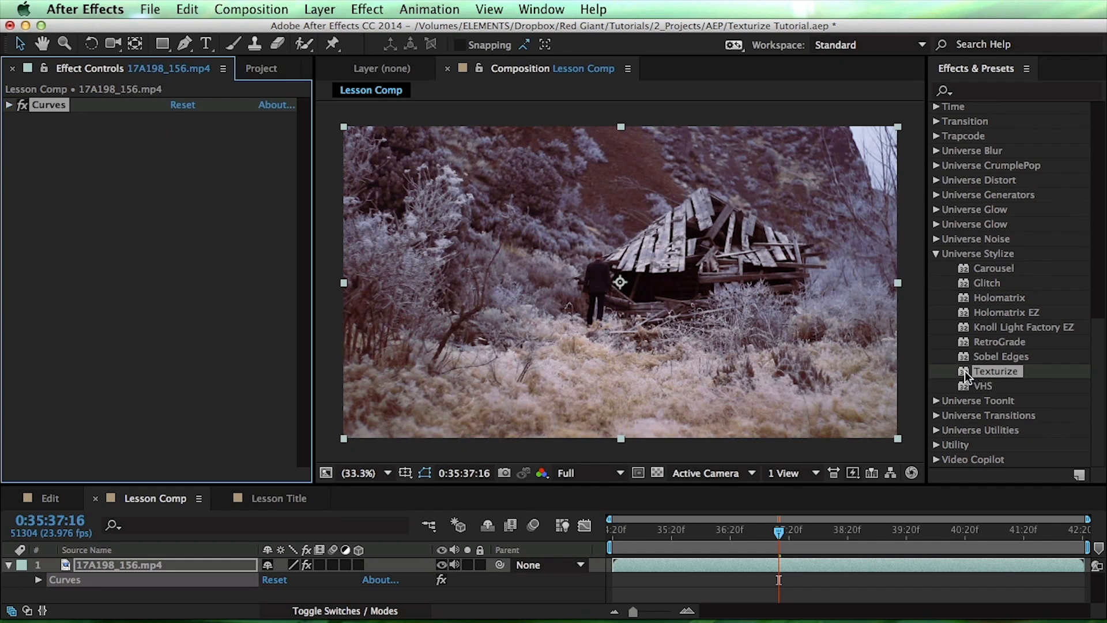
pyautogui.doubleClick(996, 370)
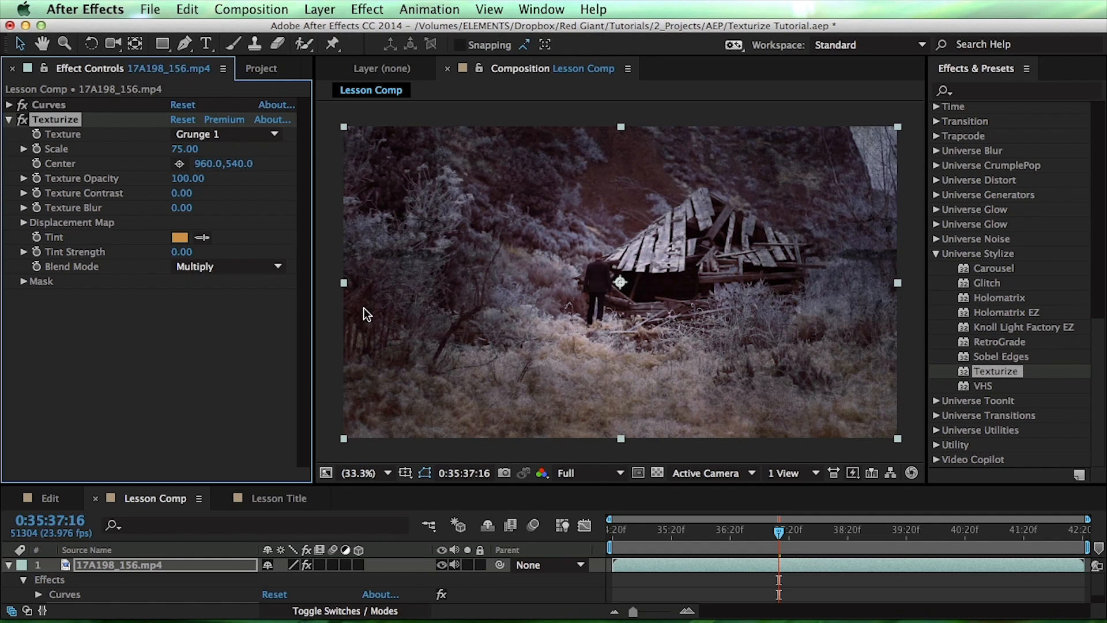
pyautogui.moveTo(422, 170)
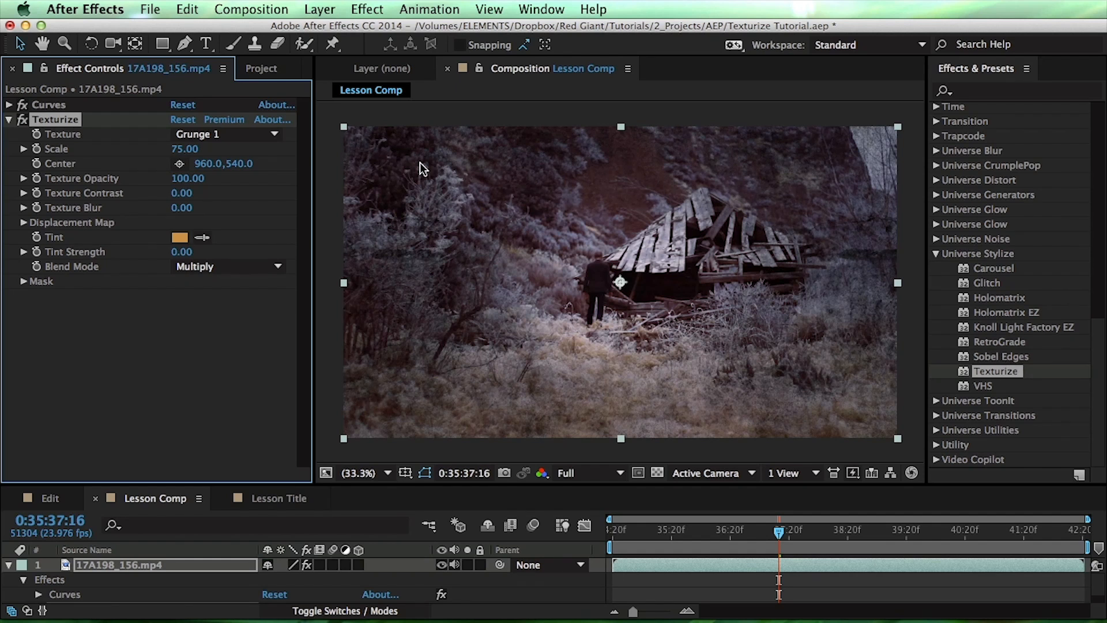
pyautogui.moveTo(865, 120)
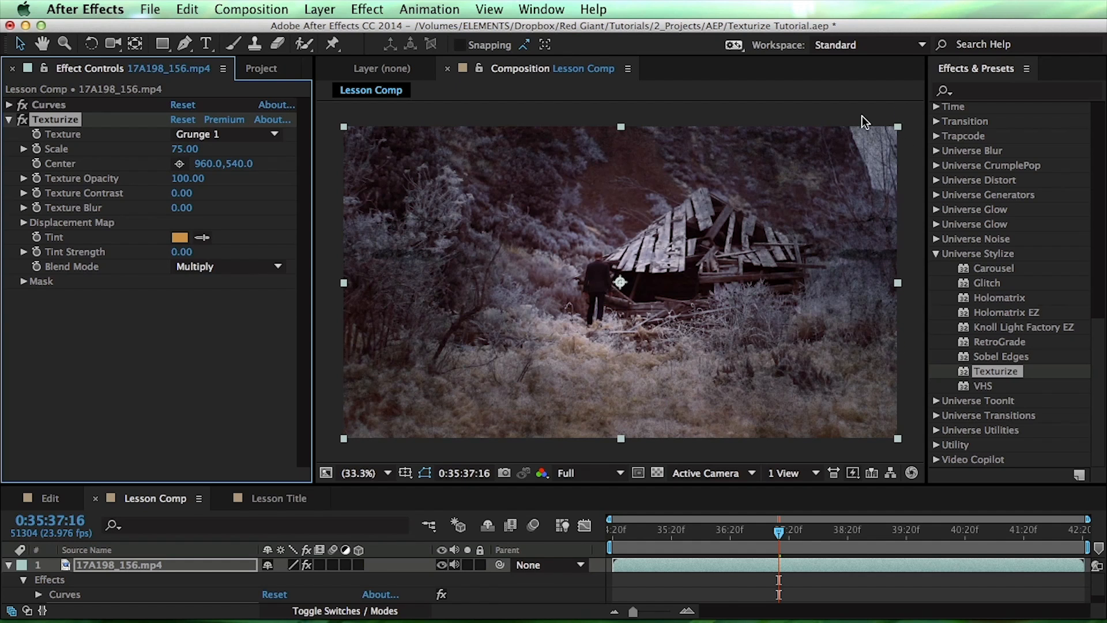
pyautogui.moveTo(558, 241)
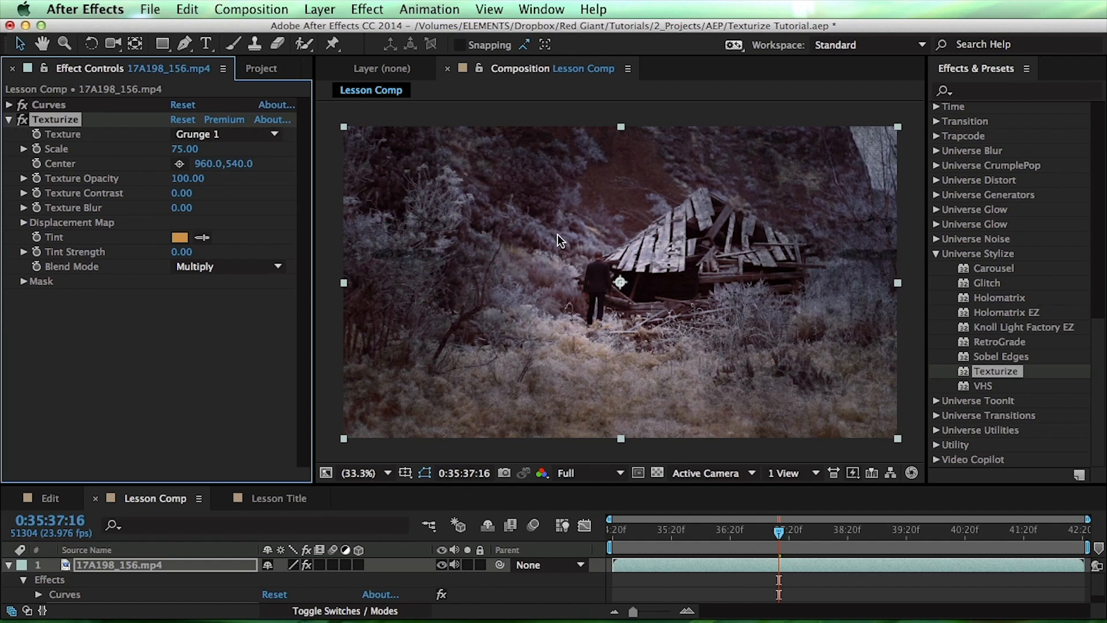
pyautogui.moveTo(854, 375)
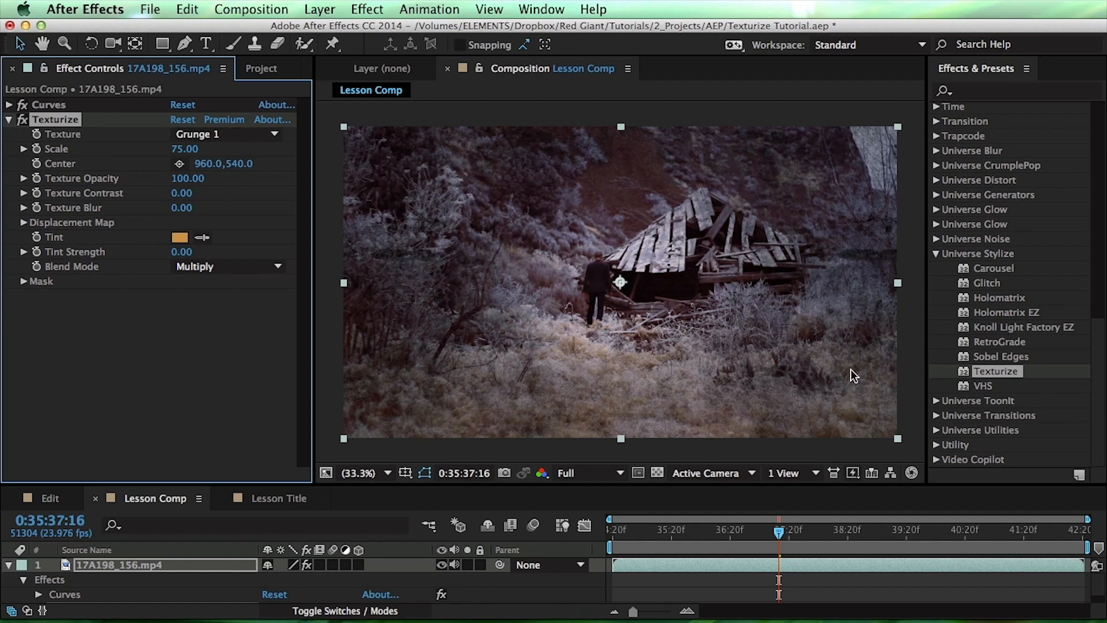
pyautogui.moveTo(300, 166)
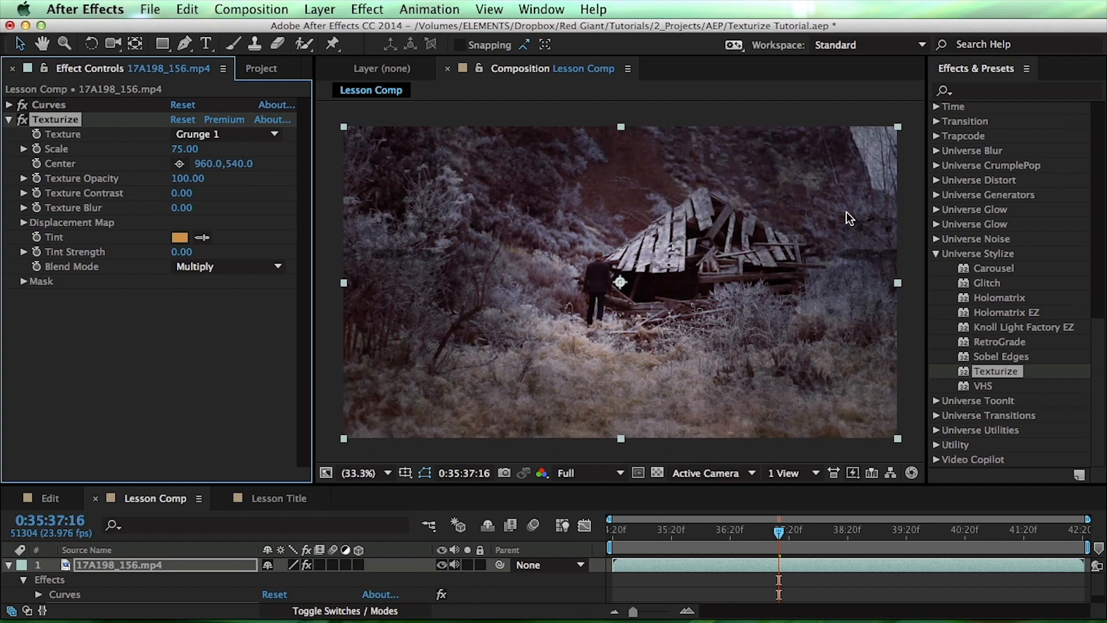
pyautogui.moveTo(539, 198)
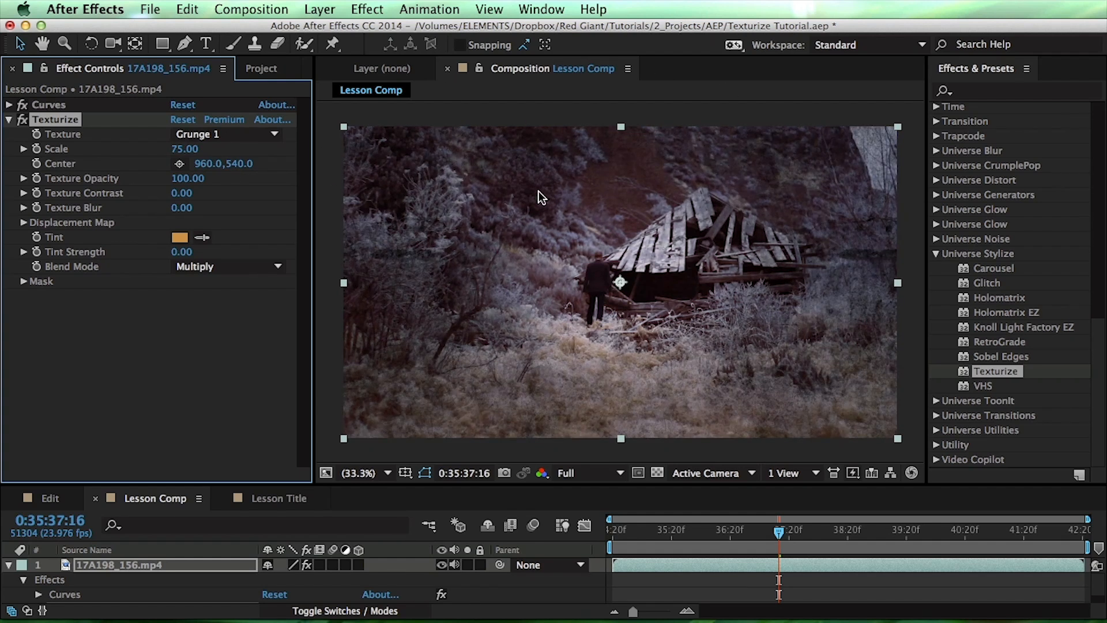
pyautogui.moveTo(516, 285)
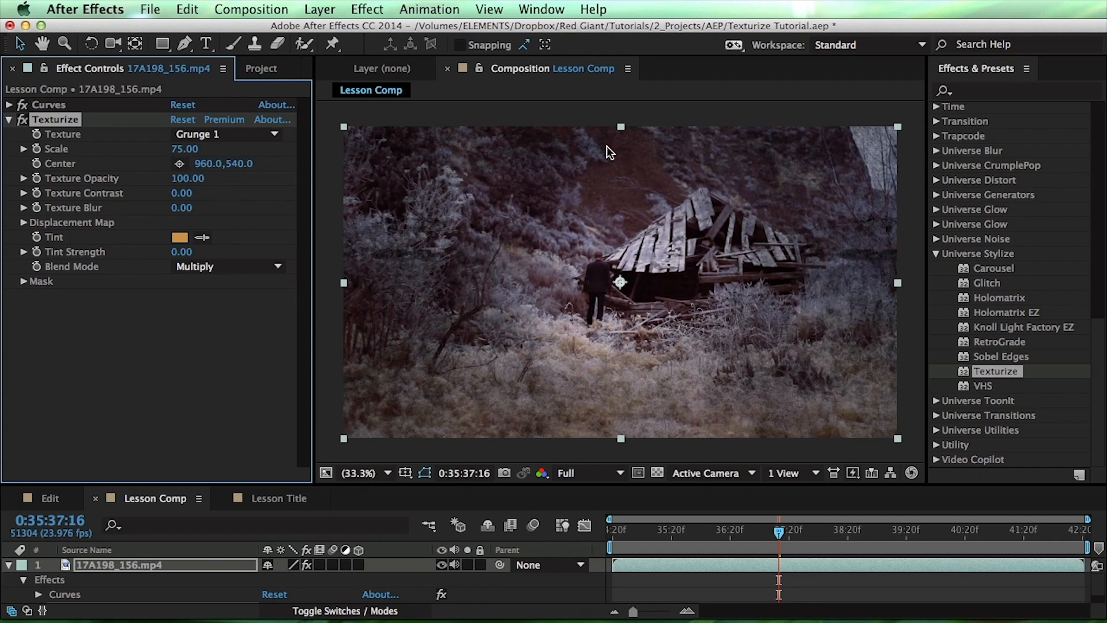
pyautogui.moveTo(405, 209)
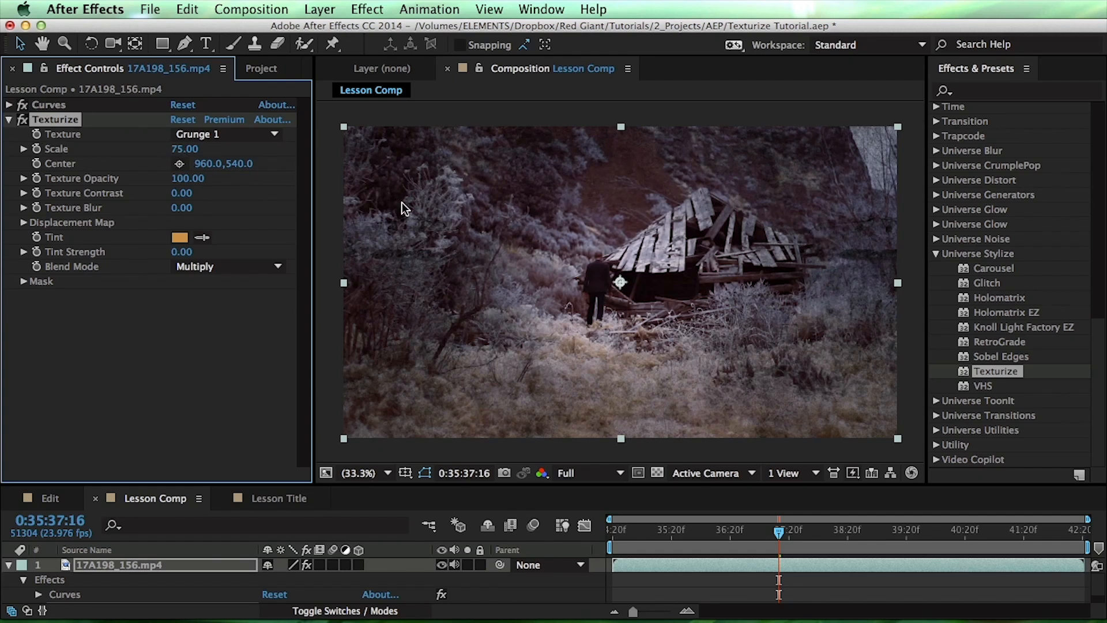
pyautogui.moveTo(155, 156)
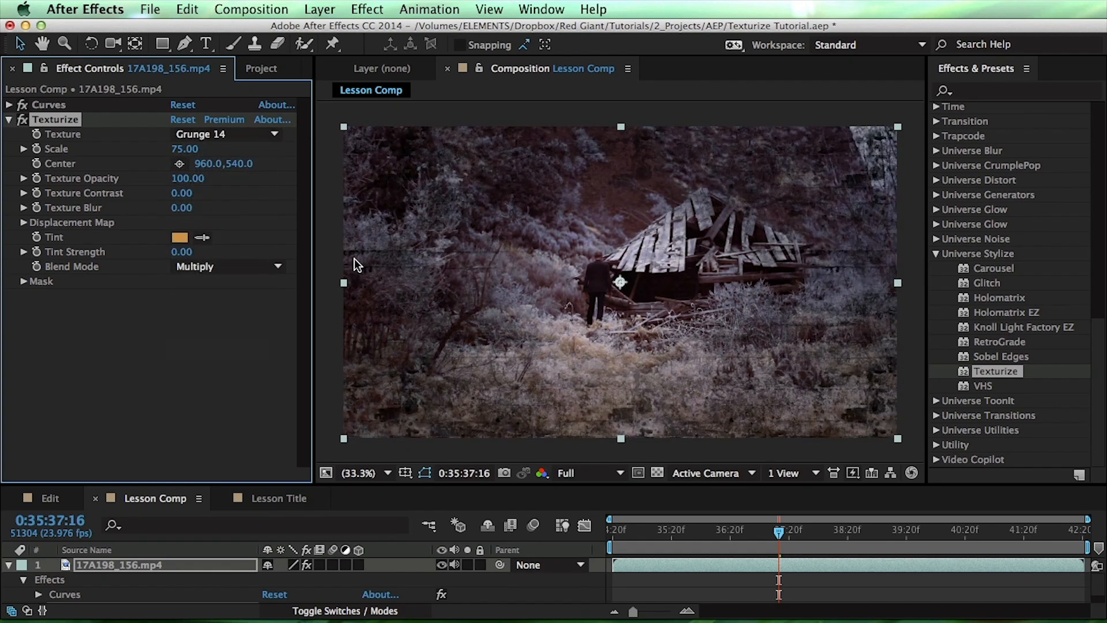
# - Try the Grunge 6 texture, then settle on Grunge 14
pyautogui.click(226, 134)
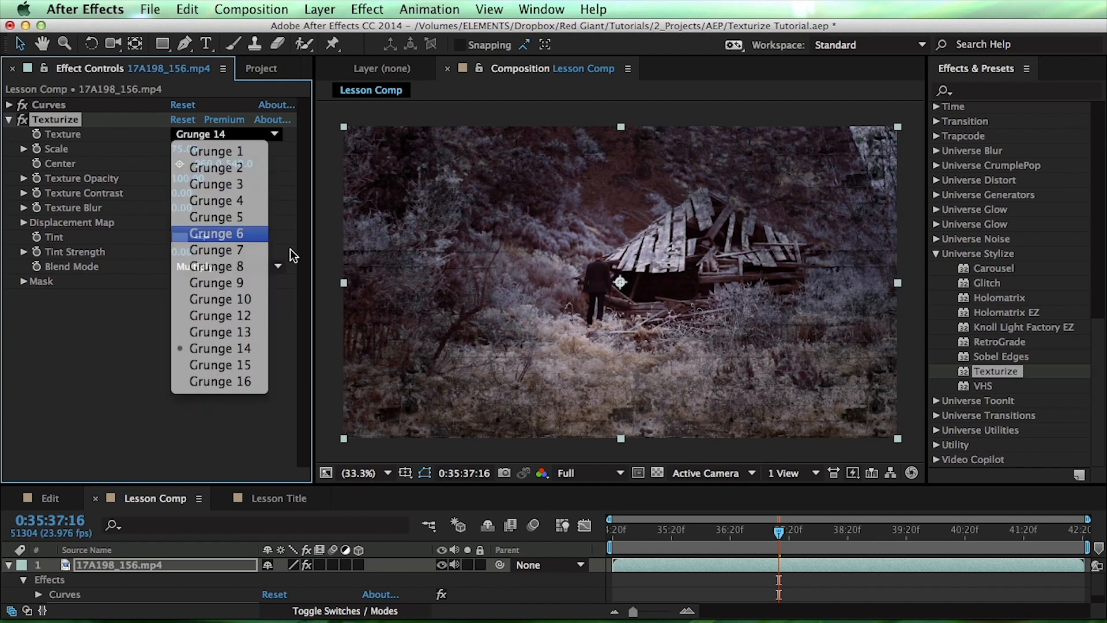
pyautogui.click(217, 233)
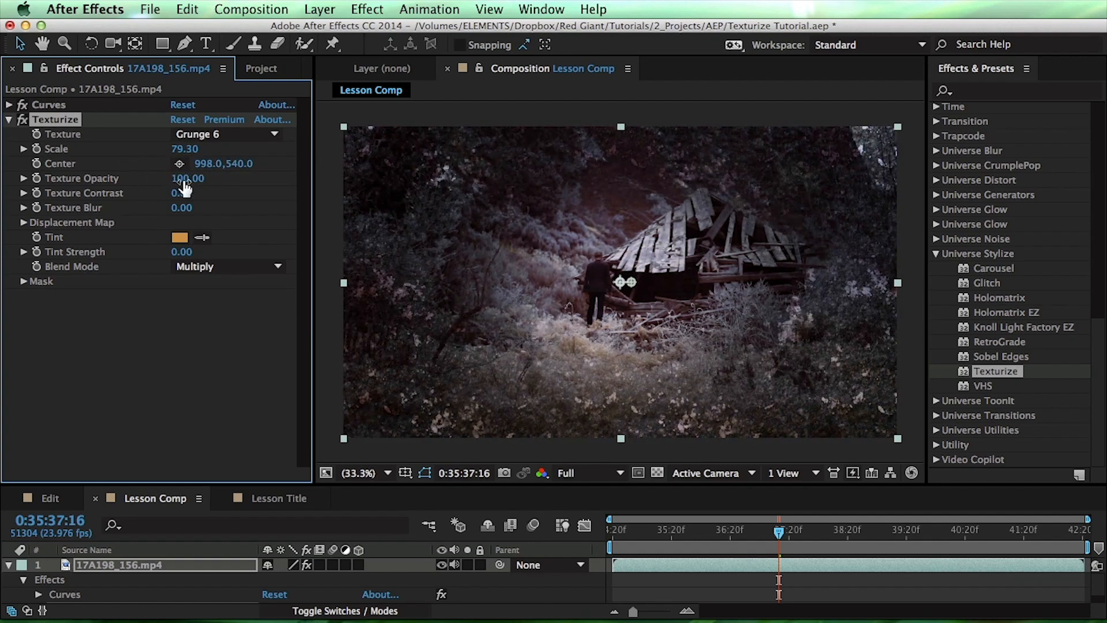
pyautogui.click(226, 134)
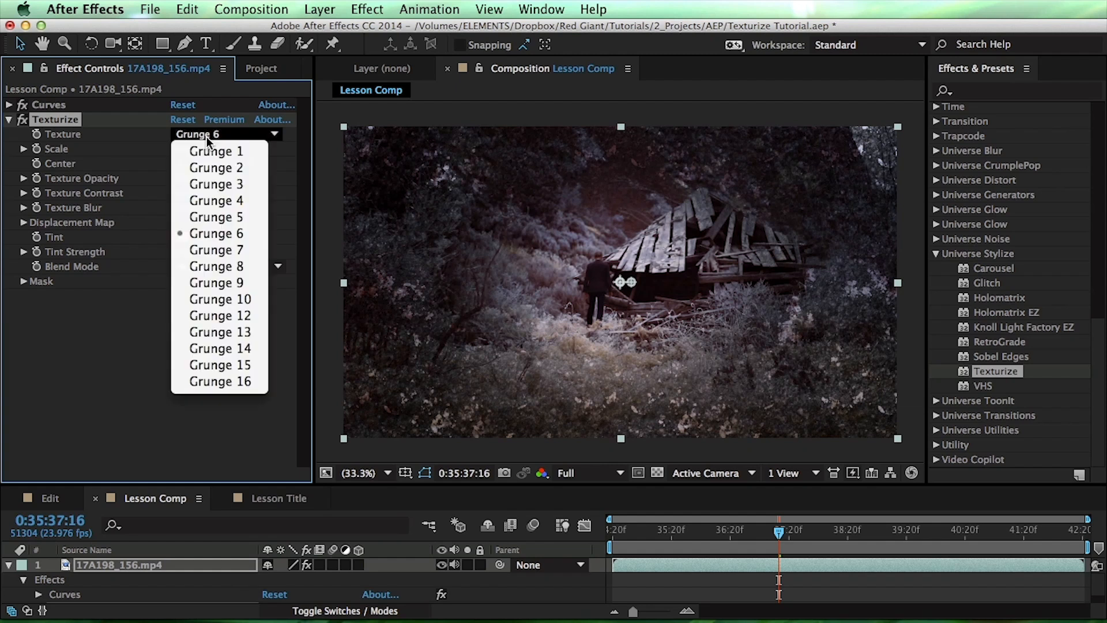
pyautogui.click(219, 347)
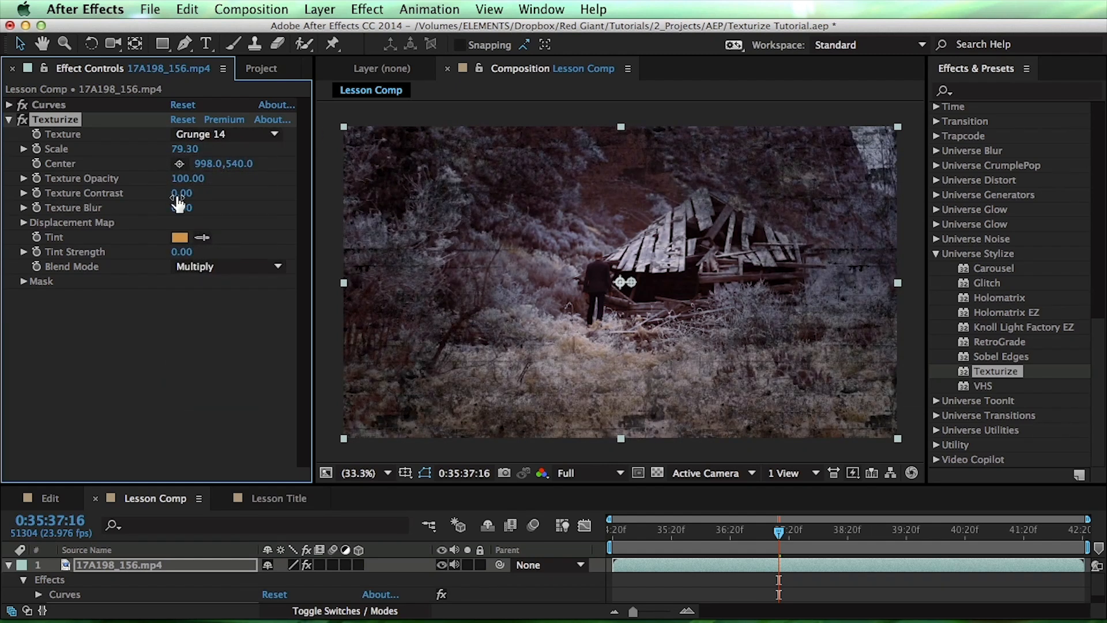
# - Scrub Texture Contrast up to 96, back down, and settle on 76
pyautogui.moveTo(181, 193); pyautogui.dragTo(212, 192)
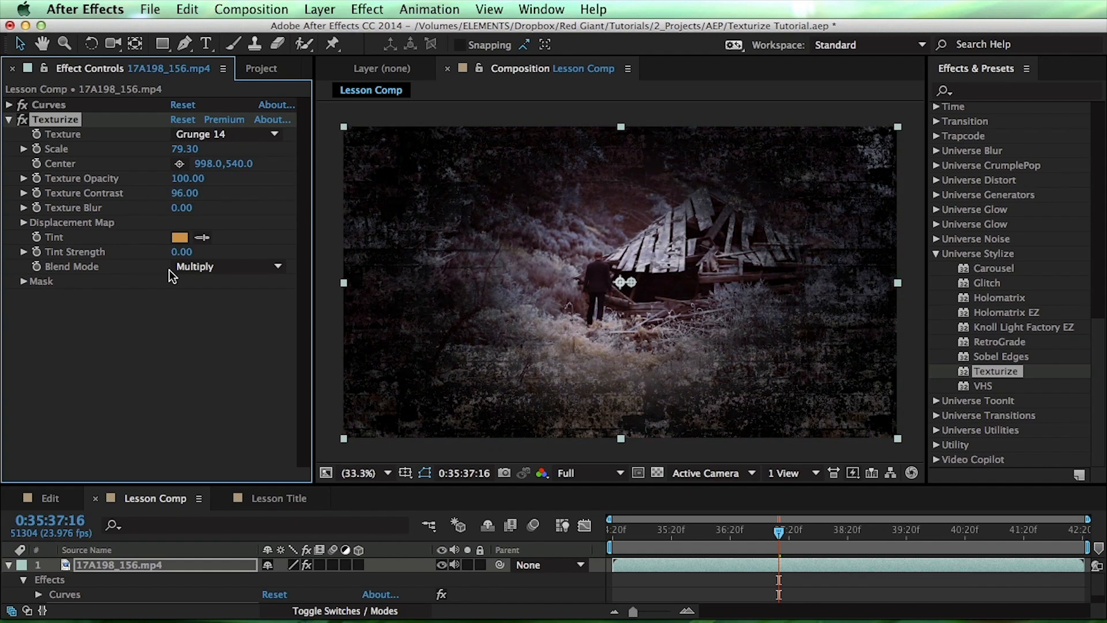
pyautogui.moveTo(458, 358)
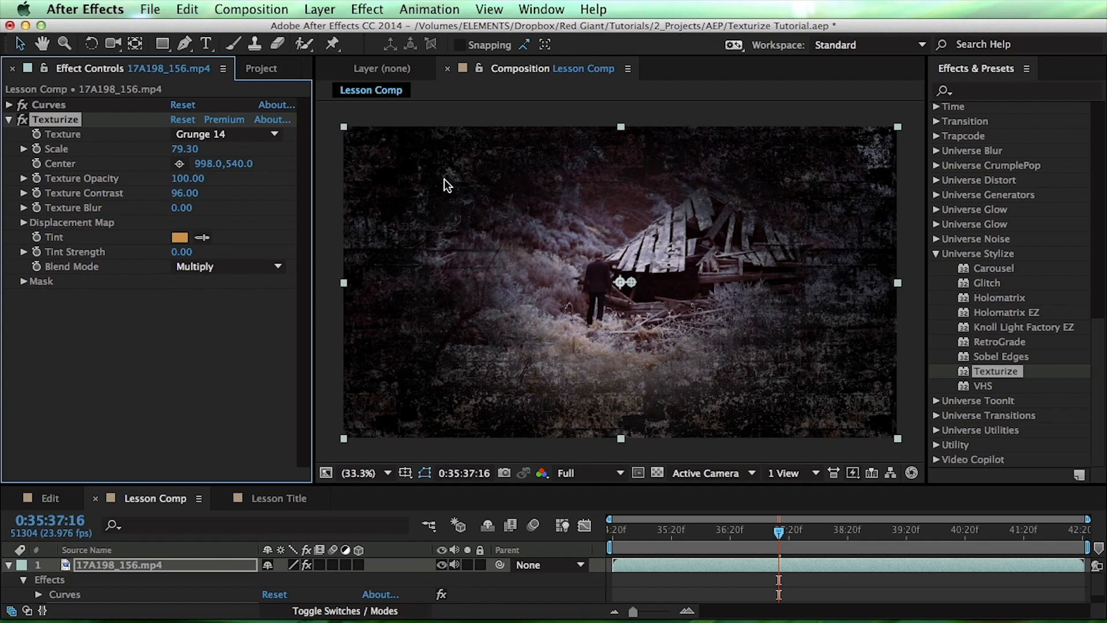
pyautogui.moveTo(76, 206)
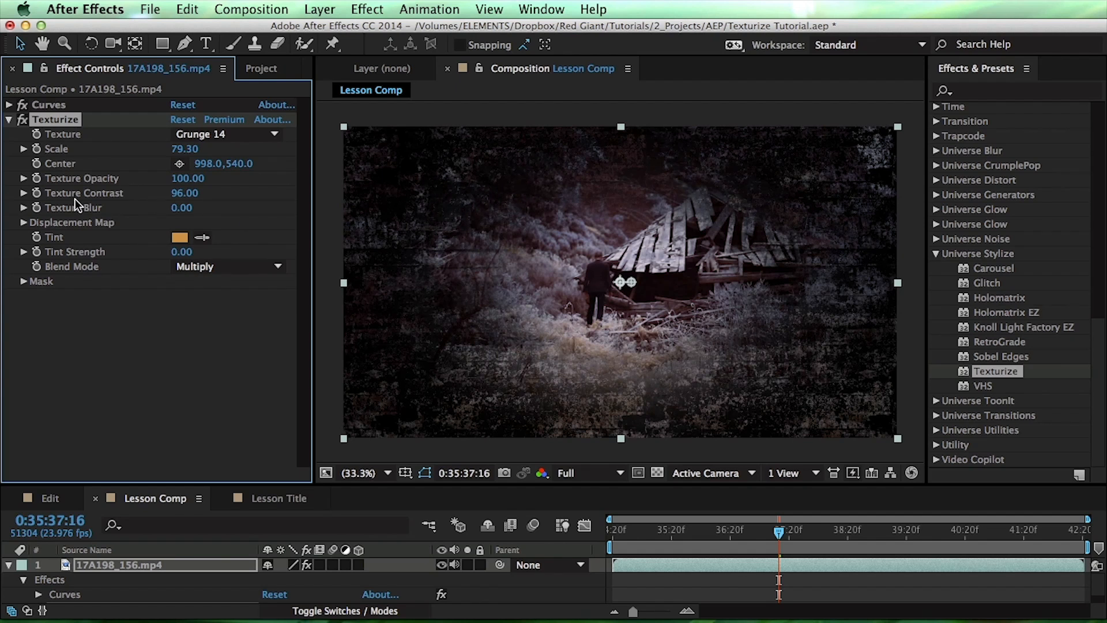
pyautogui.moveTo(185, 192); pyautogui.dragTo(173, 193)
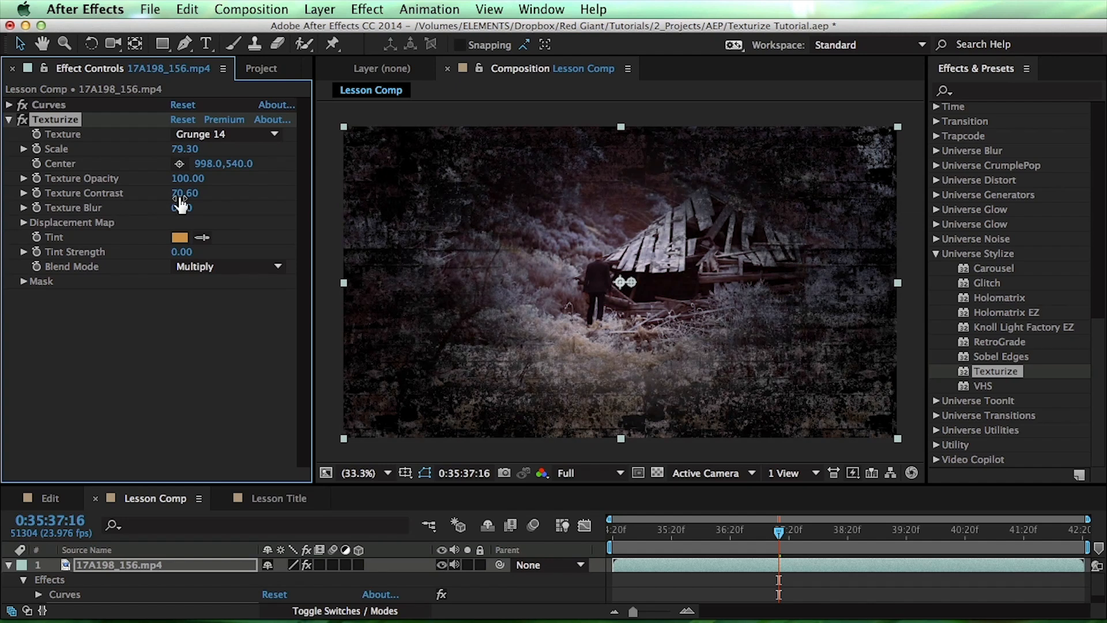
pyautogui.moveTo(185, 192); pyautogui.dragTo(210, 193)
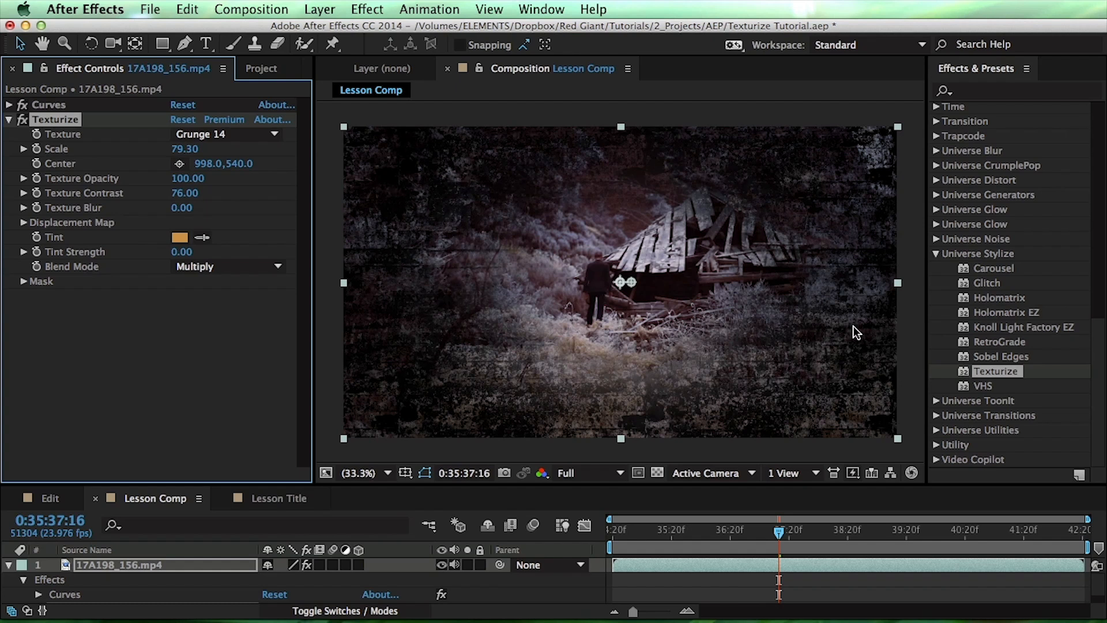
pyautogui.click(226, 267)
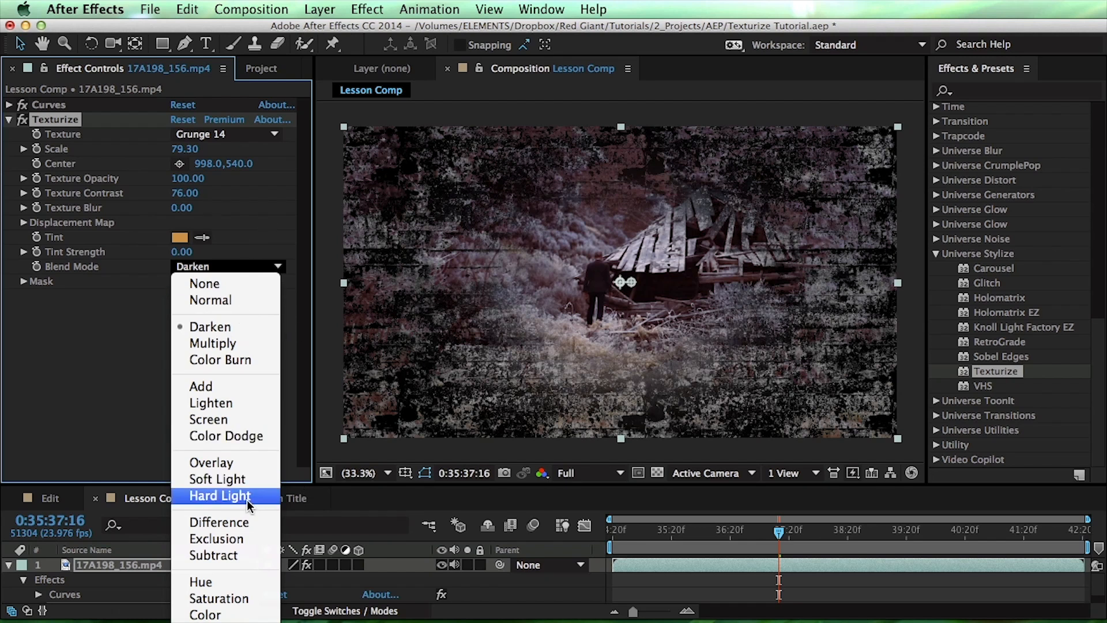
# - Compare Hard Light, Lighten and Add blend modes, ending on Hard Light
pyautogui.click(219, 495)
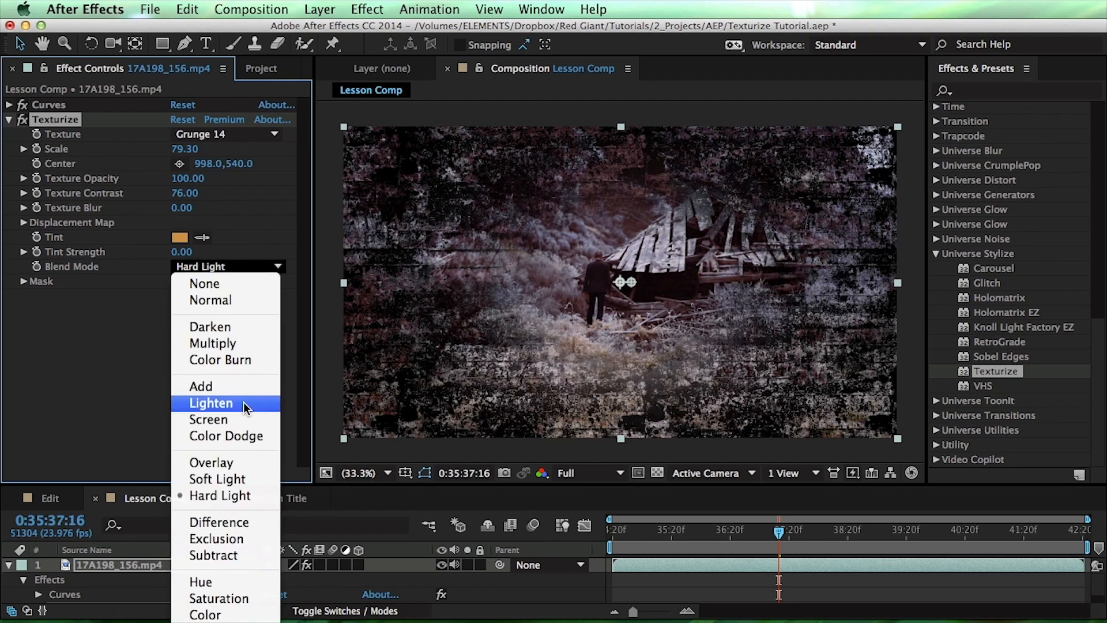
pyautogui.click(210, 403)
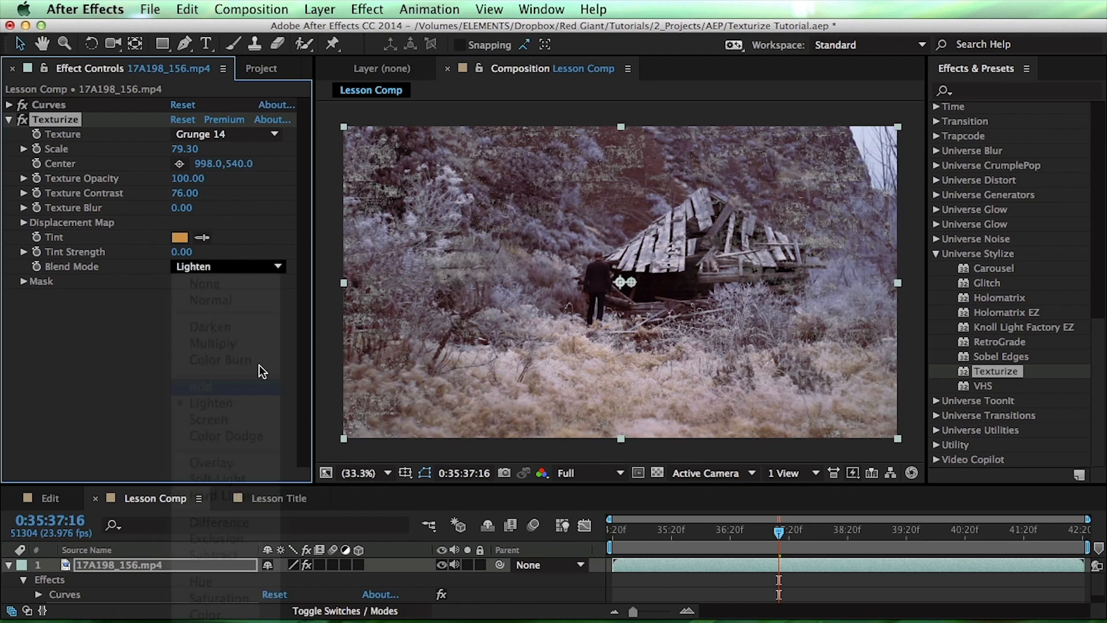
pyautogui.click(199, 386)
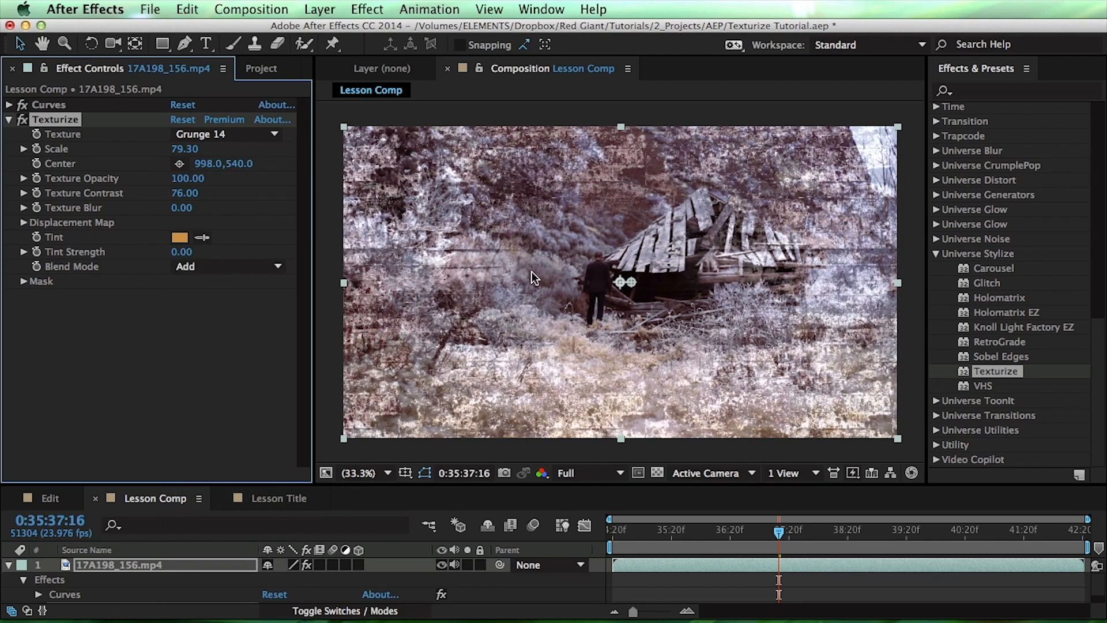
pyautogui.click(226, 266)
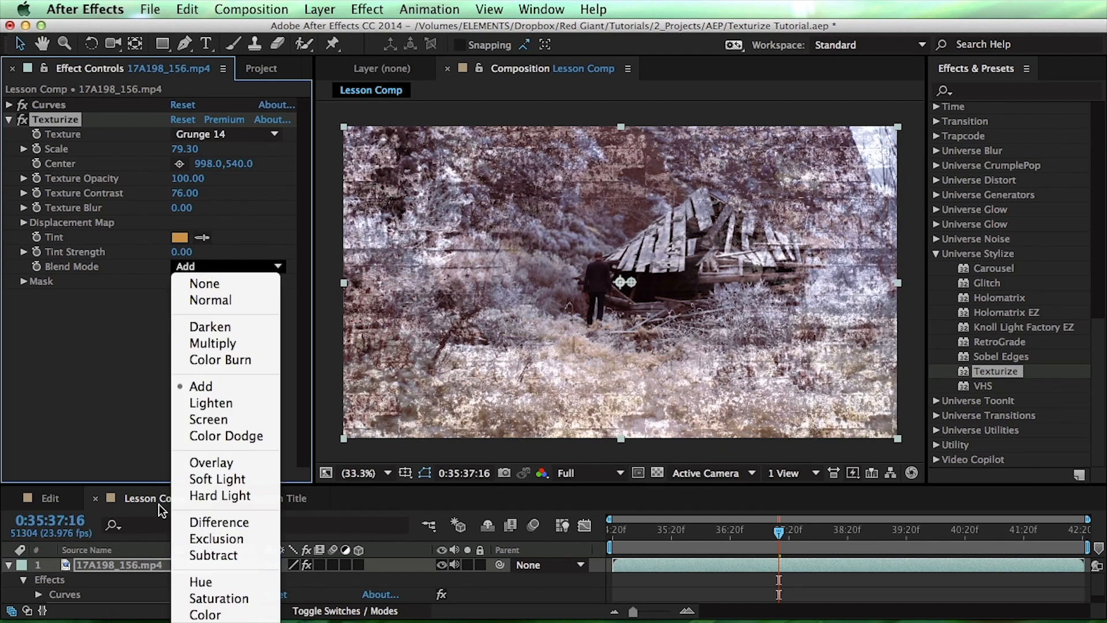
pyautogui.click(220, 495)
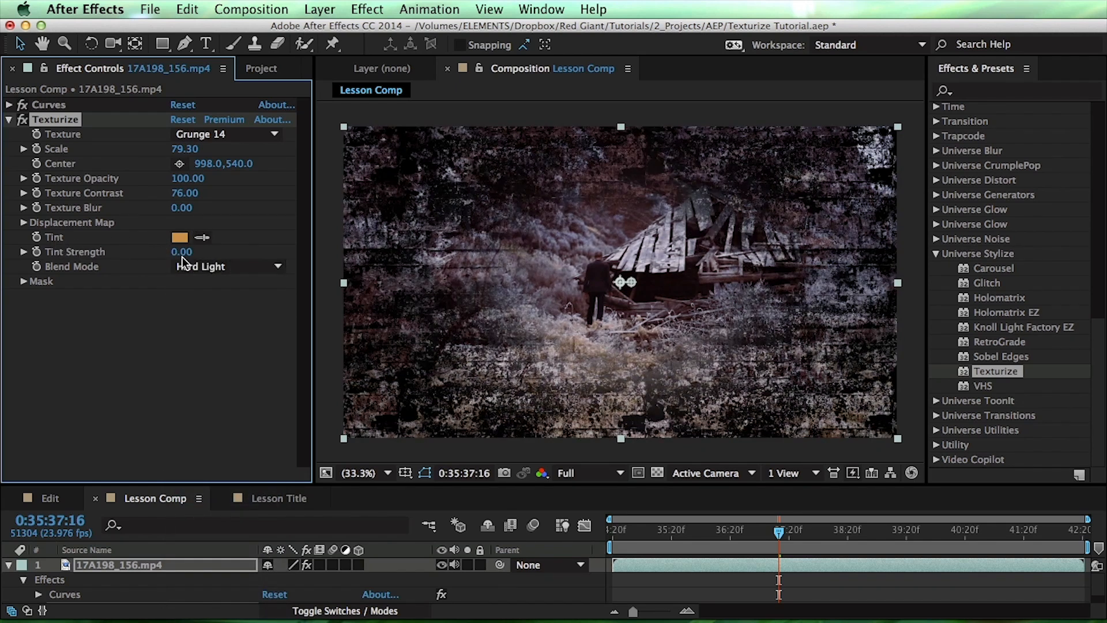
# - Set tint strength 40 with the orange-brown CB9145 tint, and keep texture blur at 0
pyautogui.moveTo(181, 252); pyautogui.dragTo(212, 252)
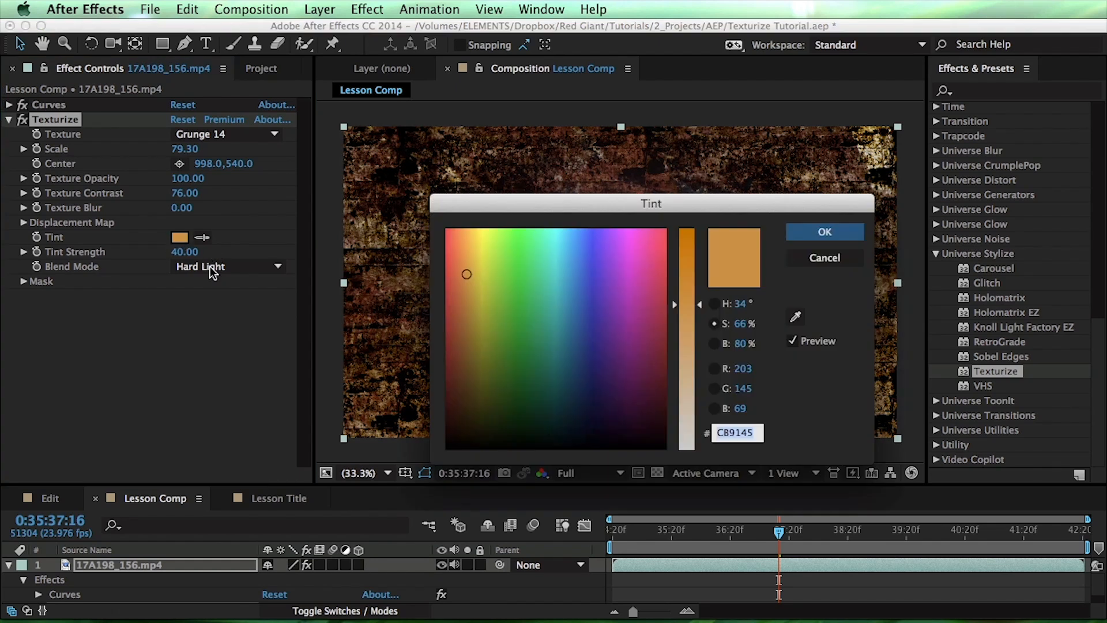
pyautogui.click(824, 231)
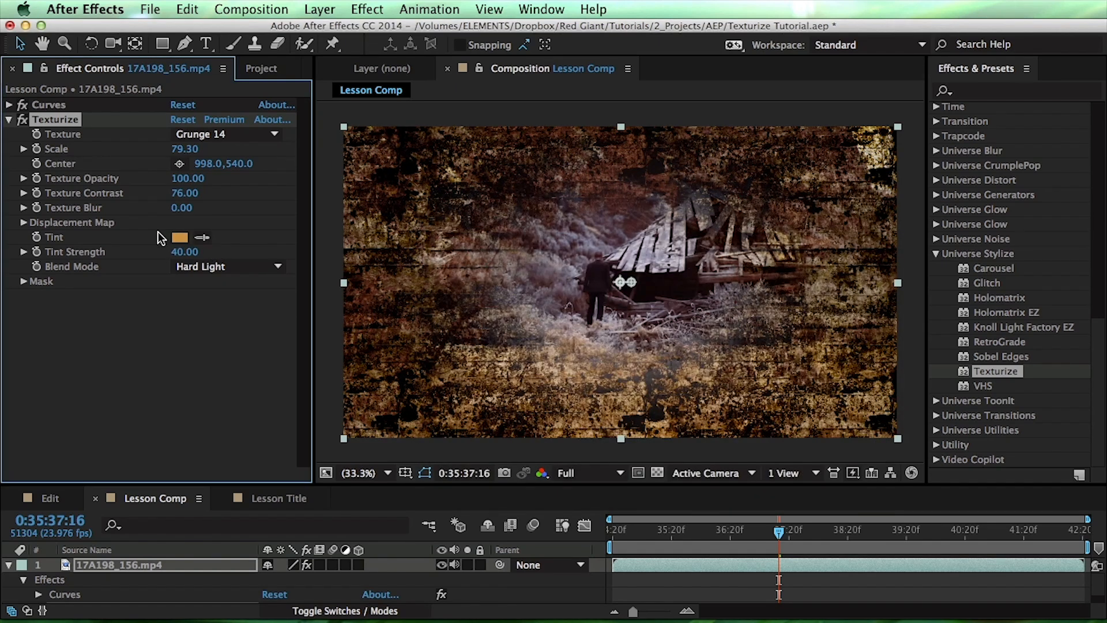
pyautogui.moveTo(181, 208); pyautogui.dragTo(205, 207)
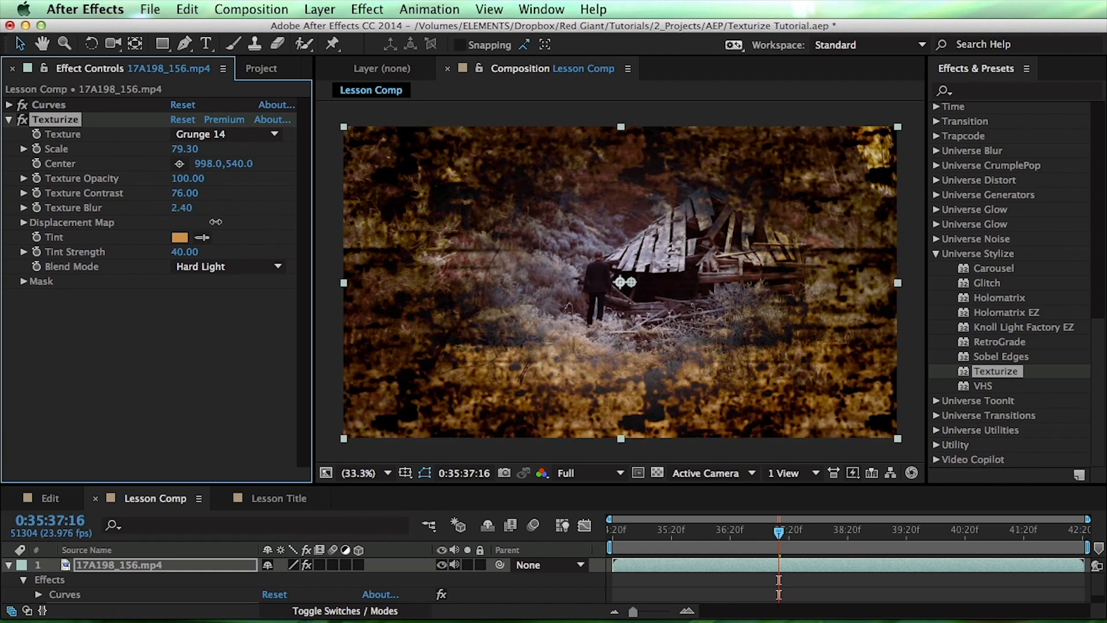
pyautogui.moveTo(181, 207); pyautogui.dragTo(162, 207)
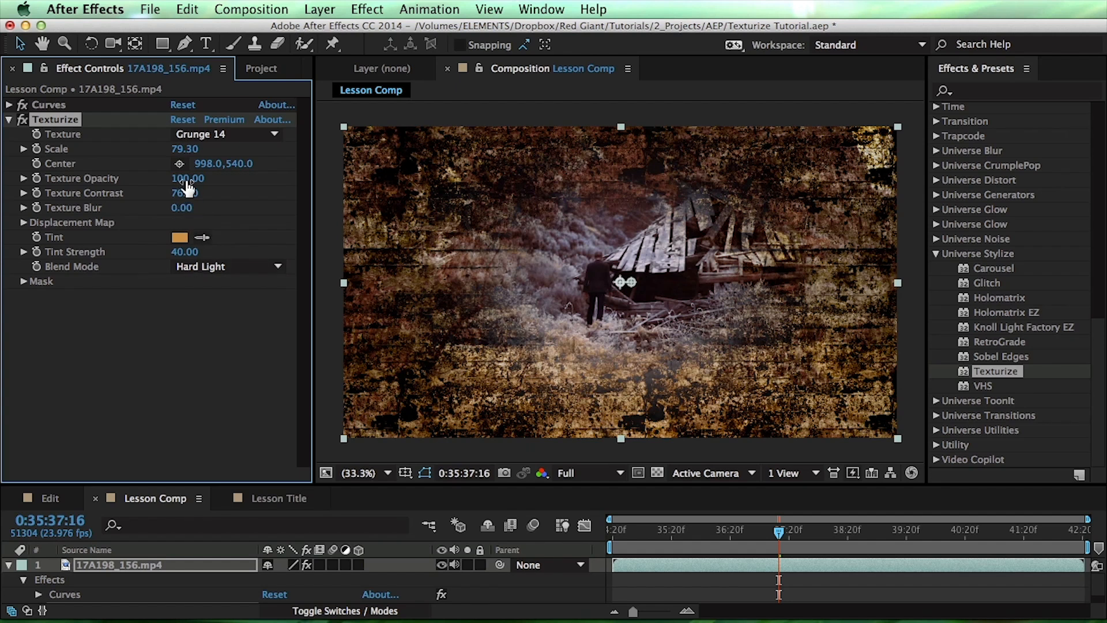
# - Lower the texture opacity to 77
pyautogui.moveTo(187, 177); pyautogui.dragTo(169, 177)
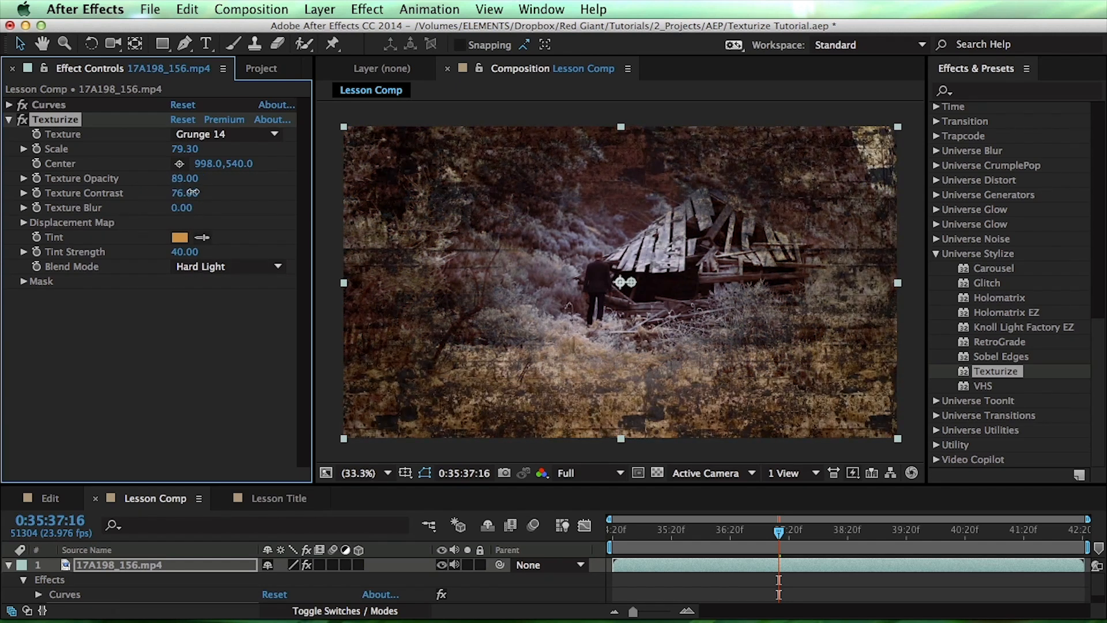
pyautogui.moveTo(185, 177); pyautogui.dragTo(176, 177)
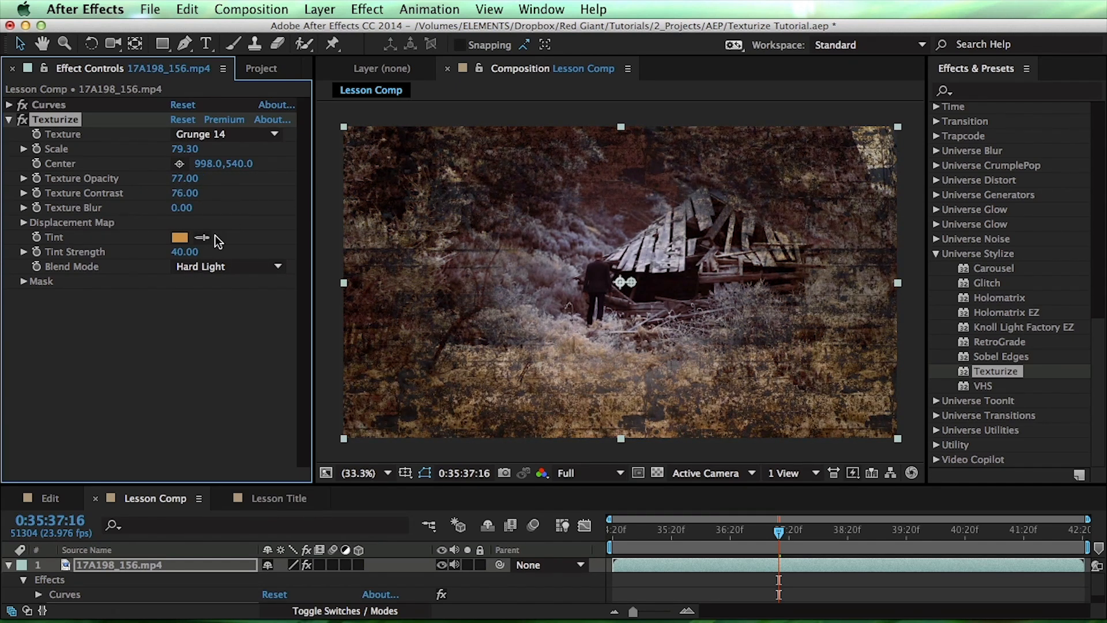
pyautogui.click(8, 282)
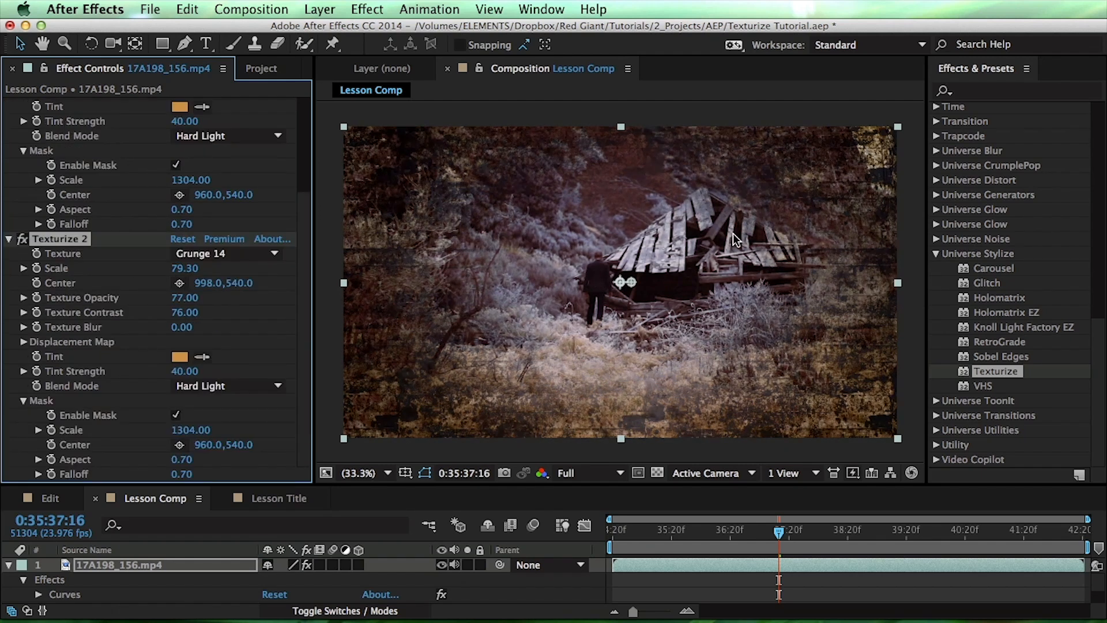
# - Set Texturize 2's texture to Grunge 8 and start adding blur
pyautogui.click(227, 252)
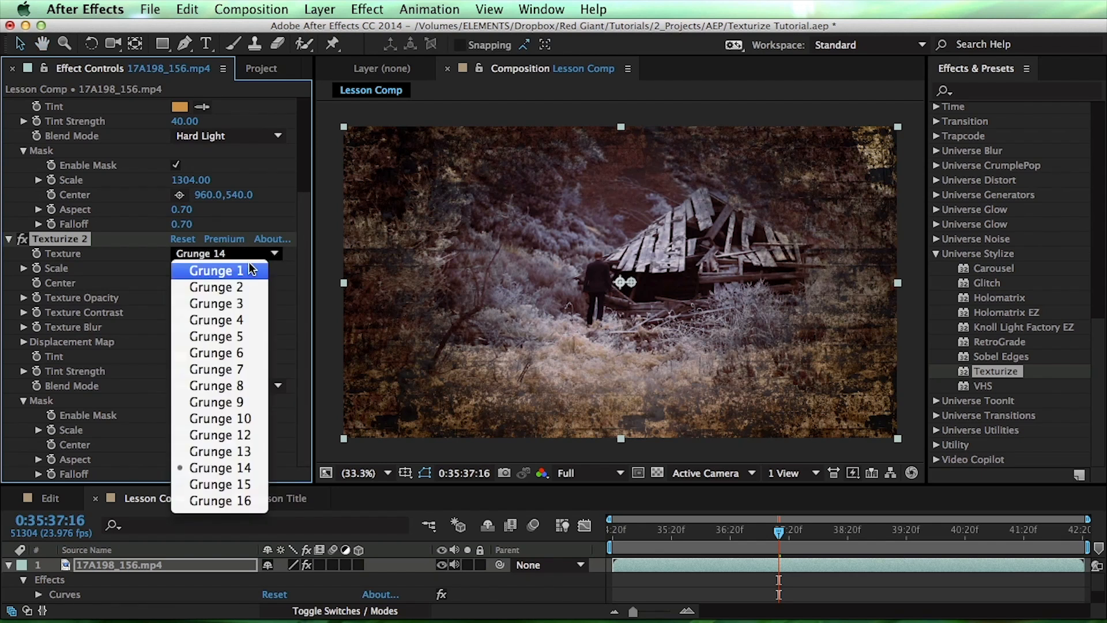
pyautogui.click(217, 369)
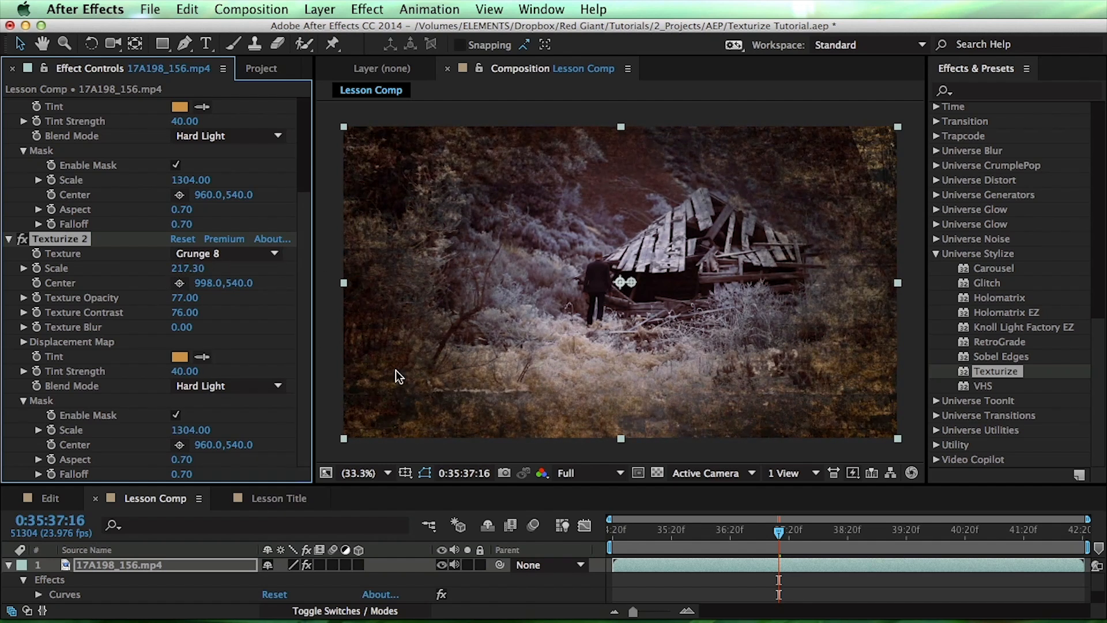
pyautogui.moveTo(181, 326); pyautogui.dragTo(196, 326)
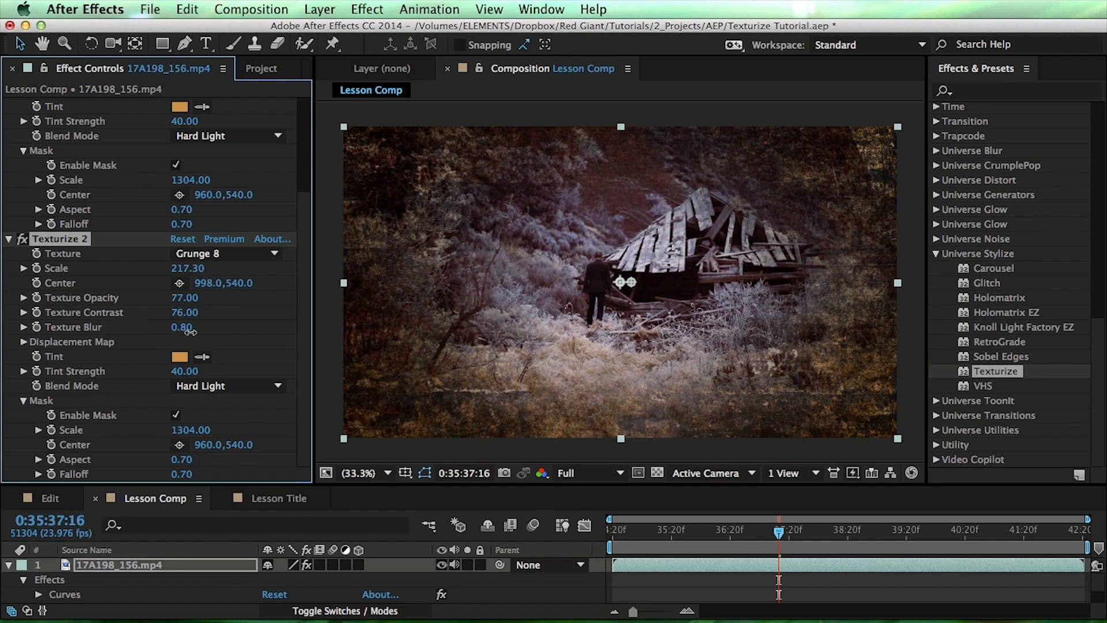
# - Set Texturize 2's blur to 6.5 and shift its center slightly to 966,552
pyautogui.moveTo(183, 326); pyautogui.dragTo(167, 327)
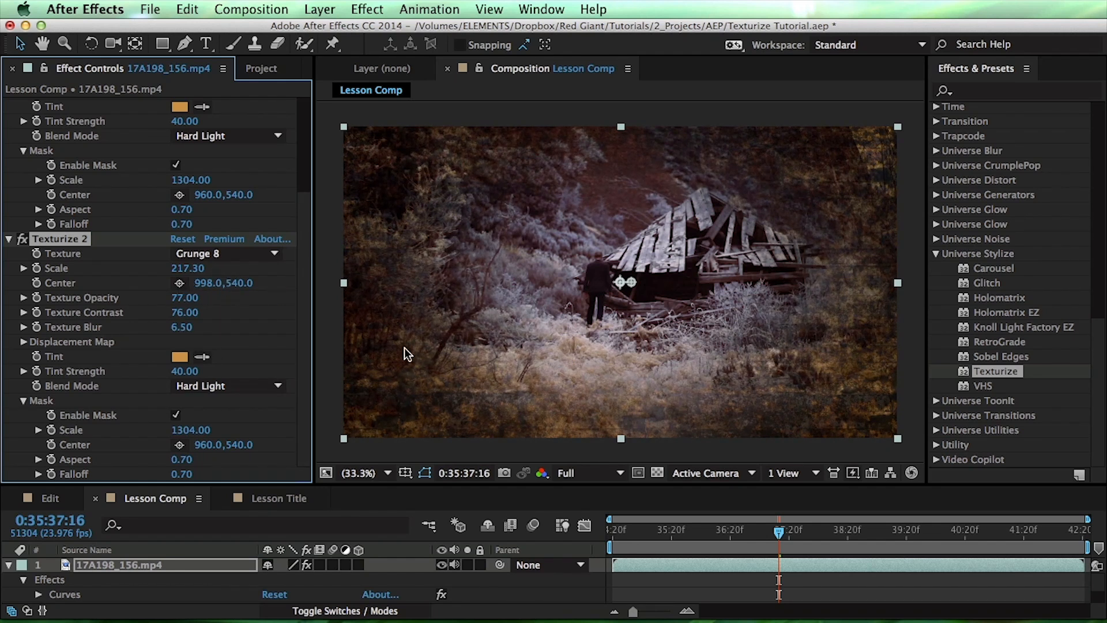
pyautogui.moveTo(620, 283); pyautogui.dragTo(627, 282)
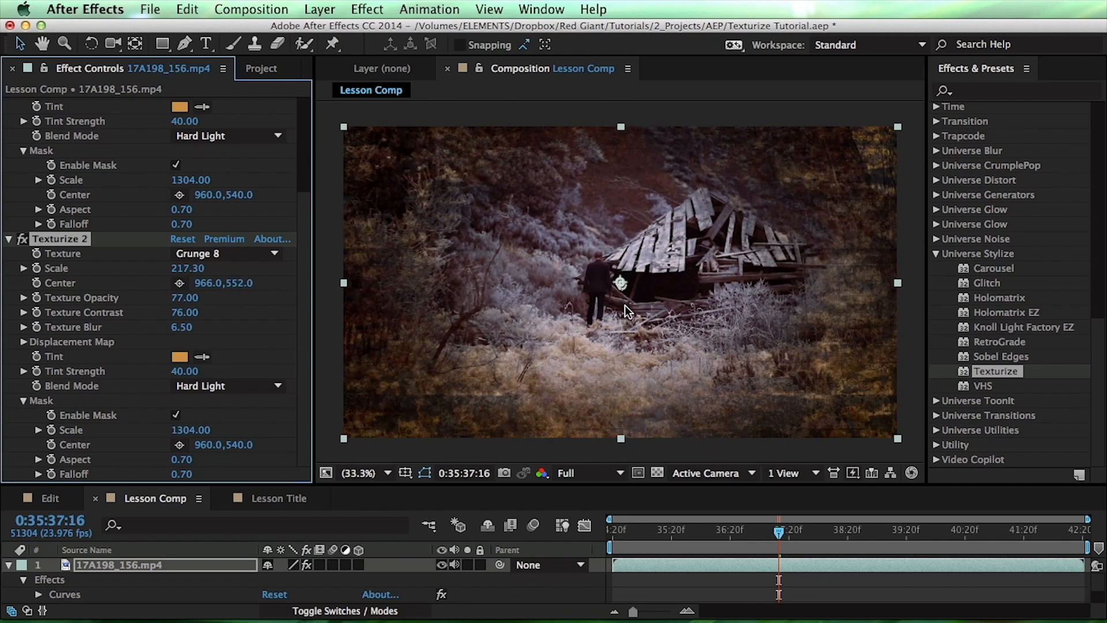
pyautogui.moveTo(690, 483)
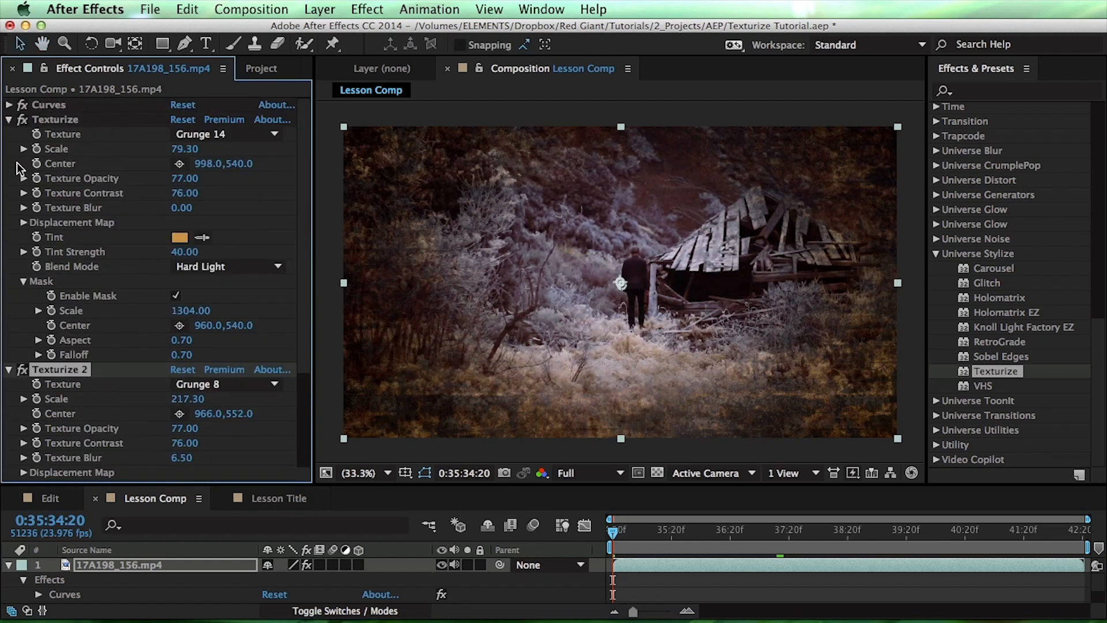
pyautogui.click(8, 369)
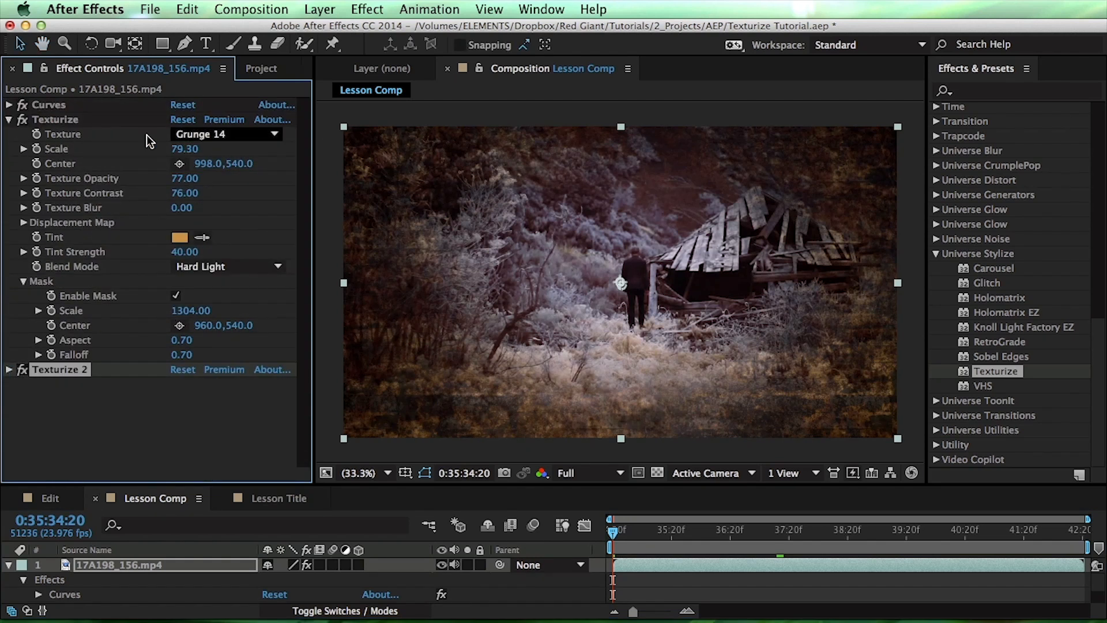
pyautogui.moveTo(207, 245)
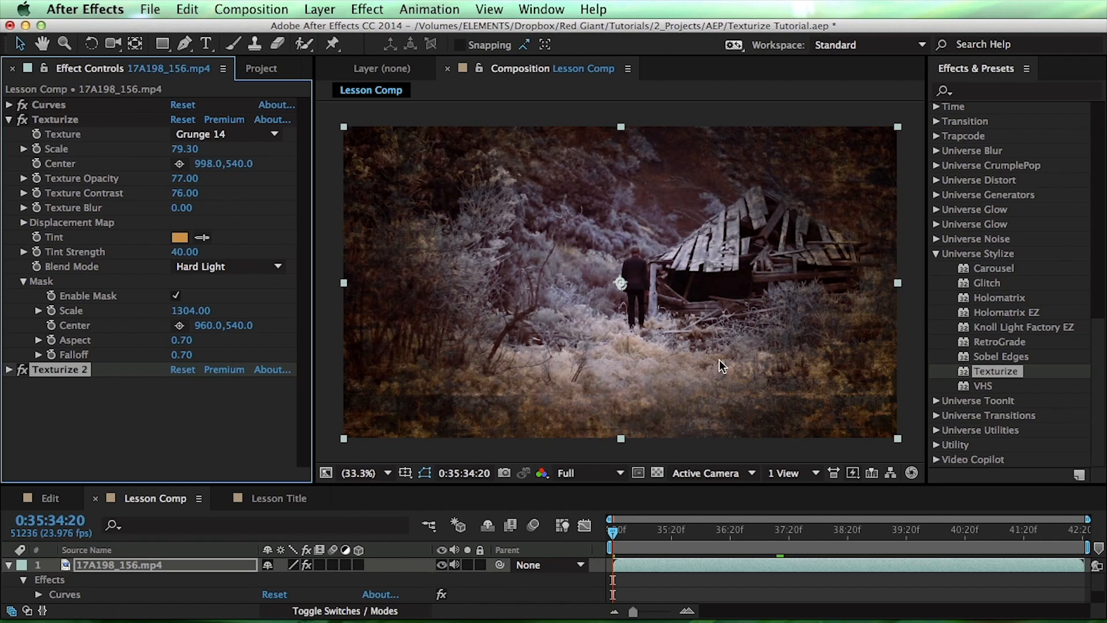
pyautogui.moveTo(652, 539)
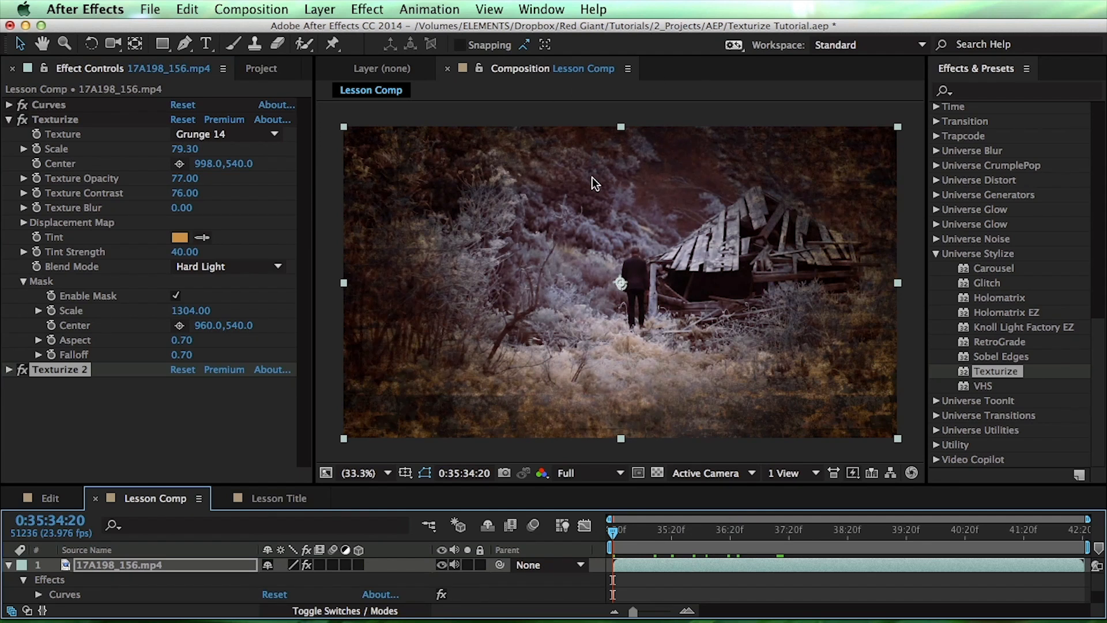
# - Keyframe the first Texturize center from 998,540 to 660,528 across the clip
pyautogui.click(756, 529)
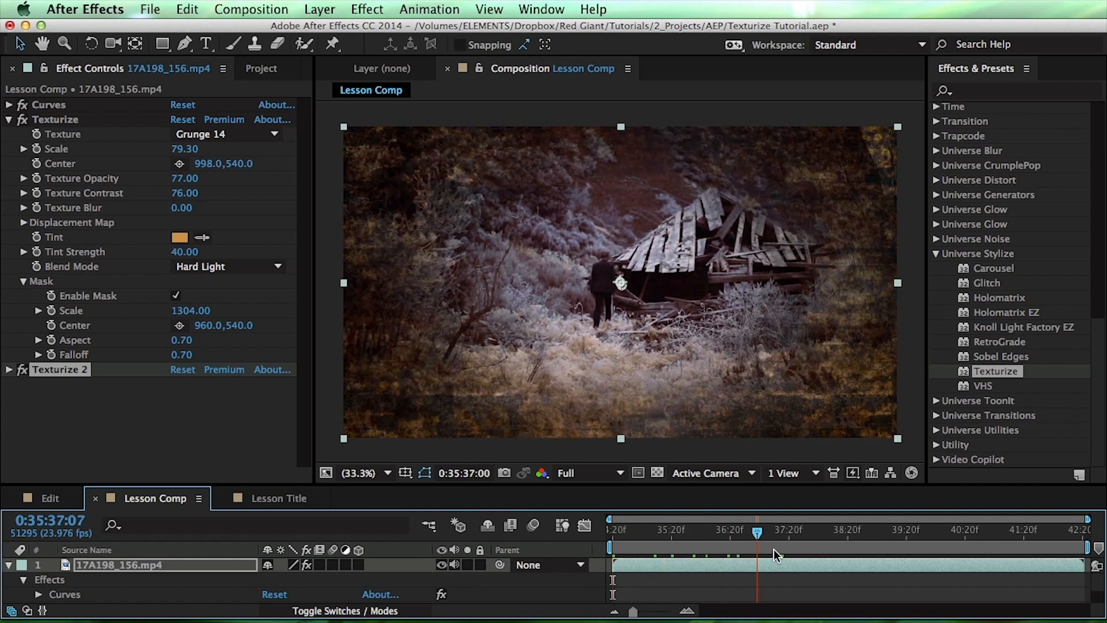
pyautogui.moveTo(757, 533); pyautogui.dragTo(612, 533)
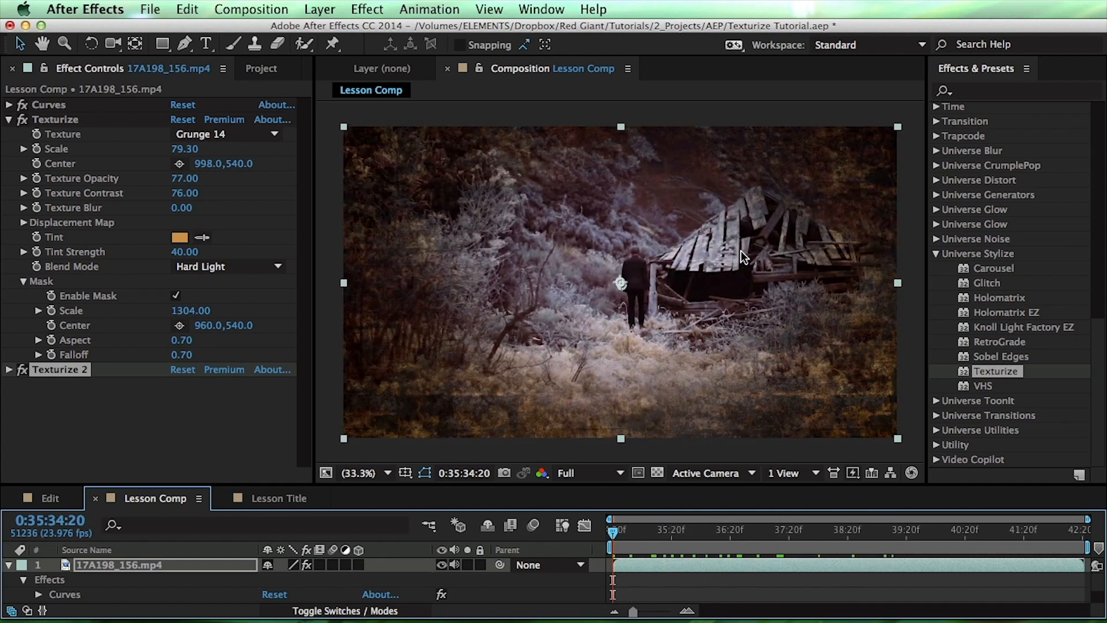
pyautogui.moveTo(432, 254)
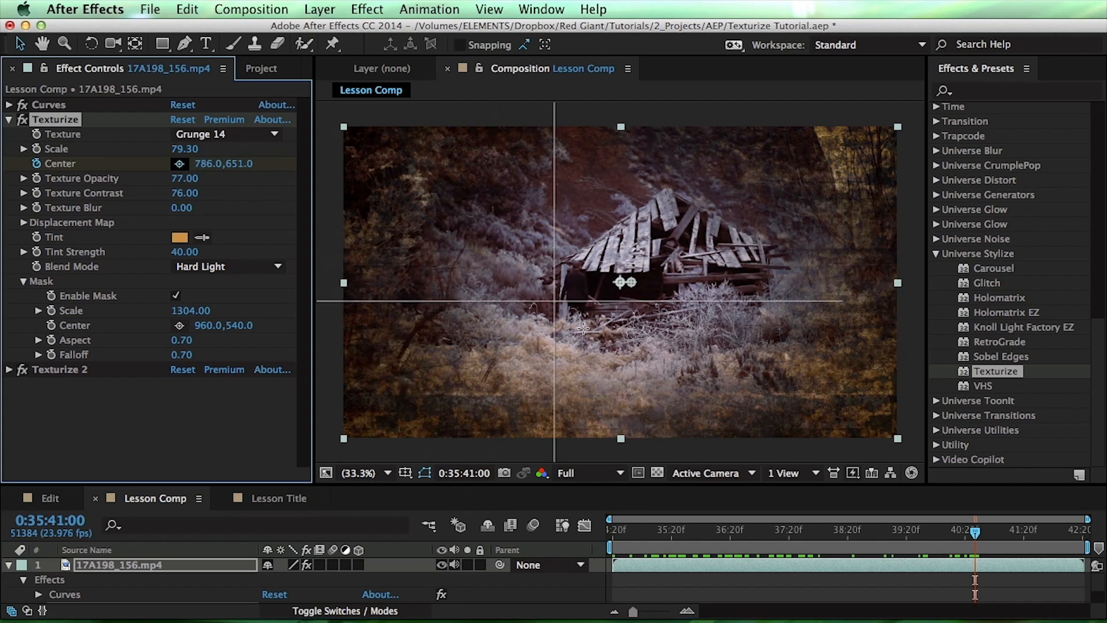
pyautogui.moveTo(625, 281); pyautogui.dragTo(533, 279)
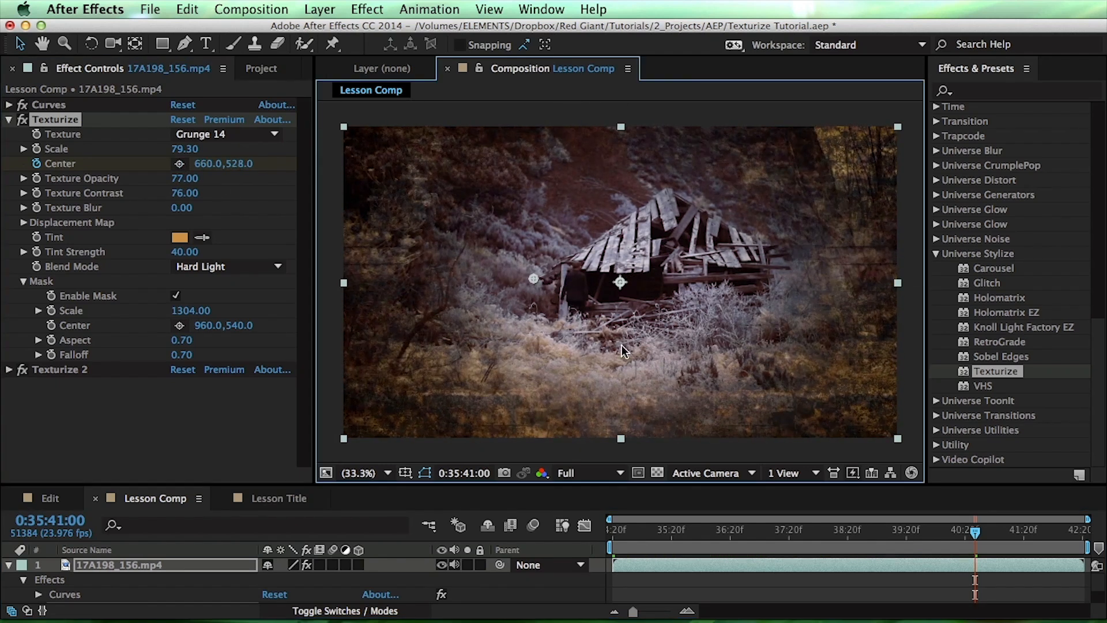
# - Scrub the timeline to preview the drifting grunge, returning to the clip start
pyautogui.click(797, 547)
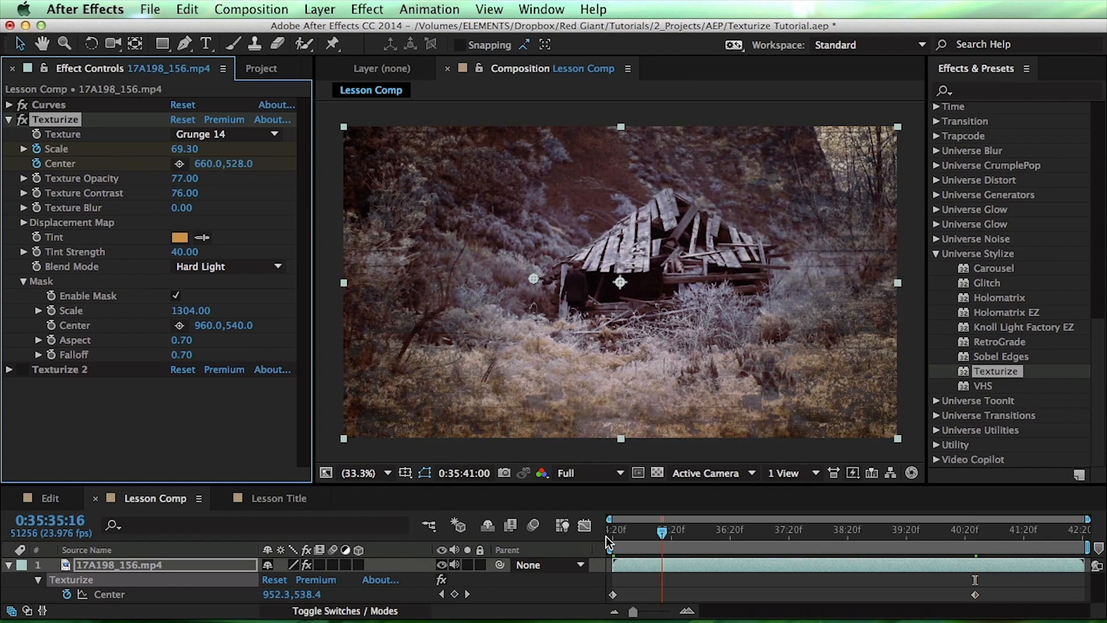
pyautogui.moveTo(660, 530); pyautogui.dragTo(612, 529)
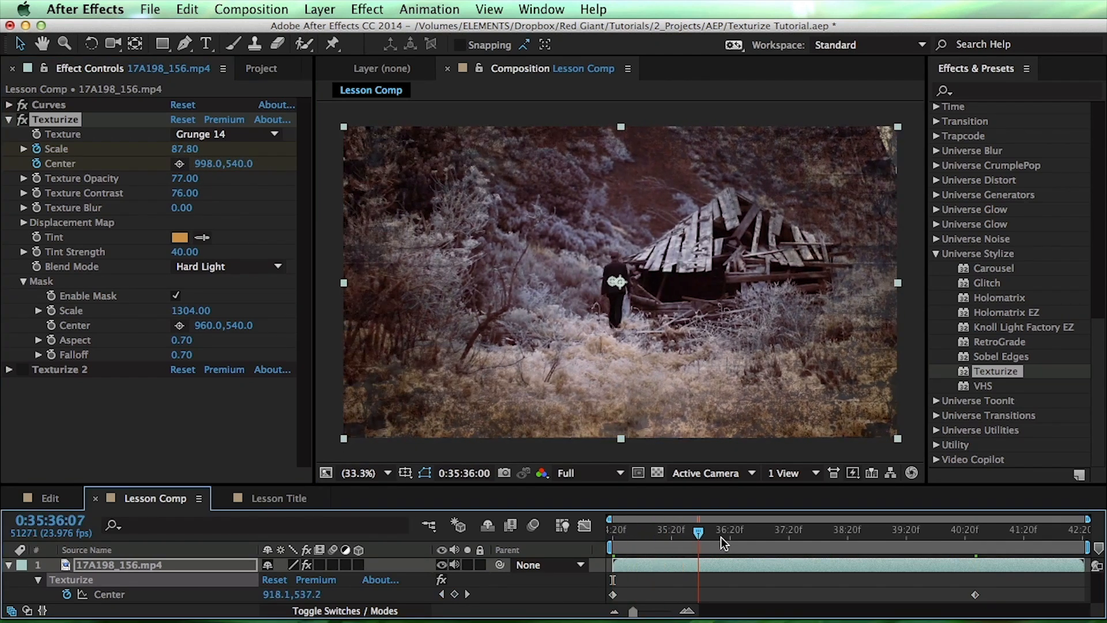
pyautogui.moveTo(698, 533); pyautogui.dragTo(935, 533)
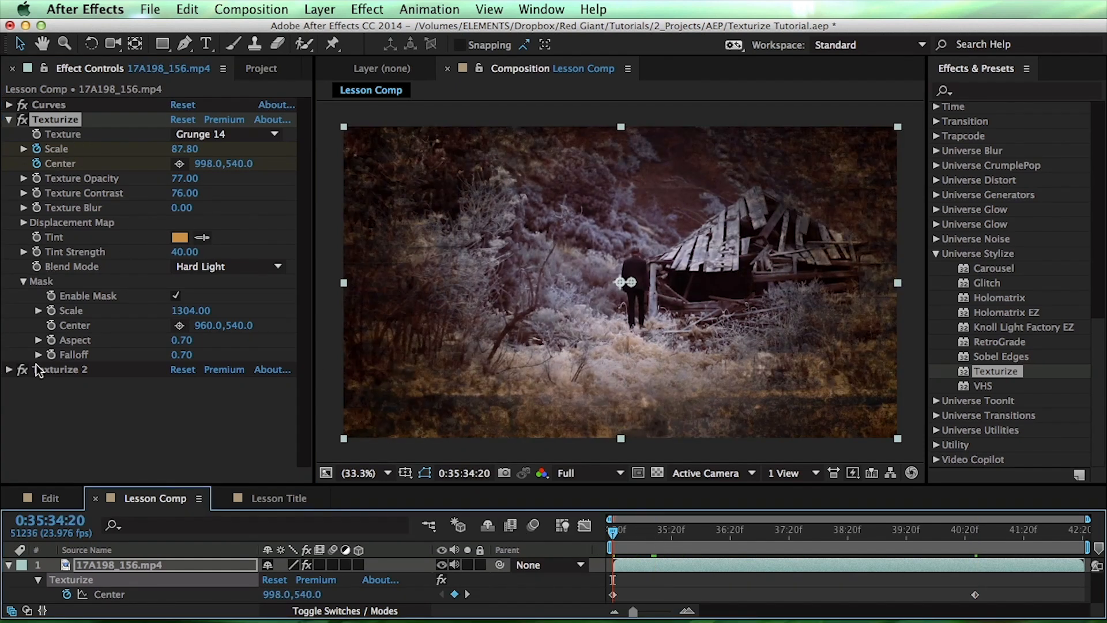
# - Keyframe Texturize 2 to scale 236.5 and center 1105.3,552 at the end frame
pyautogui.scroll(-3)
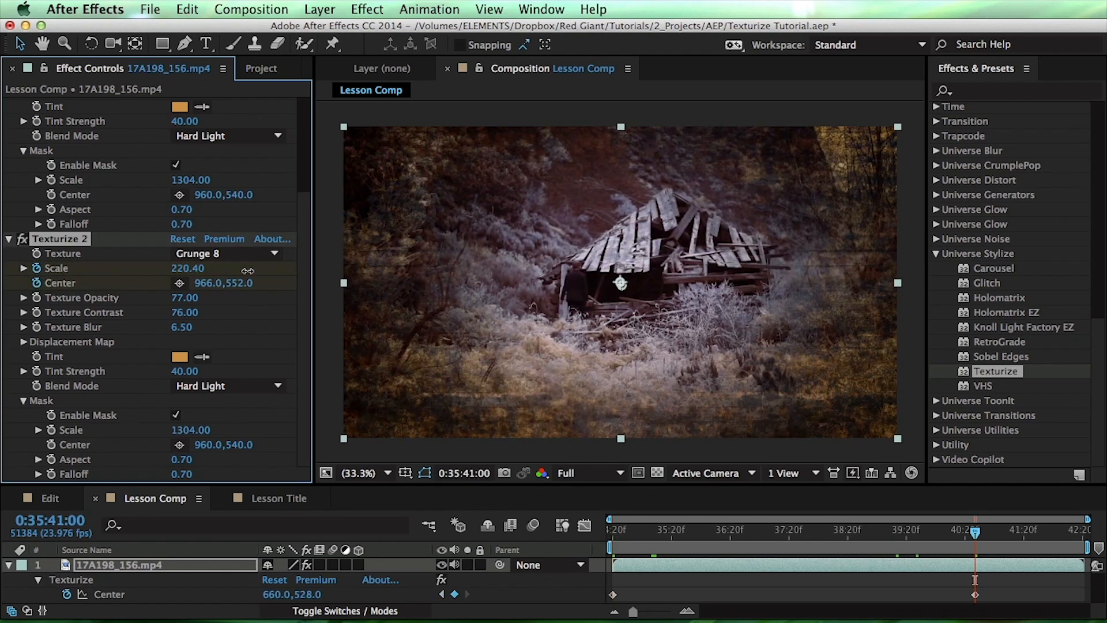
pyautogui.moveTo(191, 268); pyautogui.dragTo(203, 269)
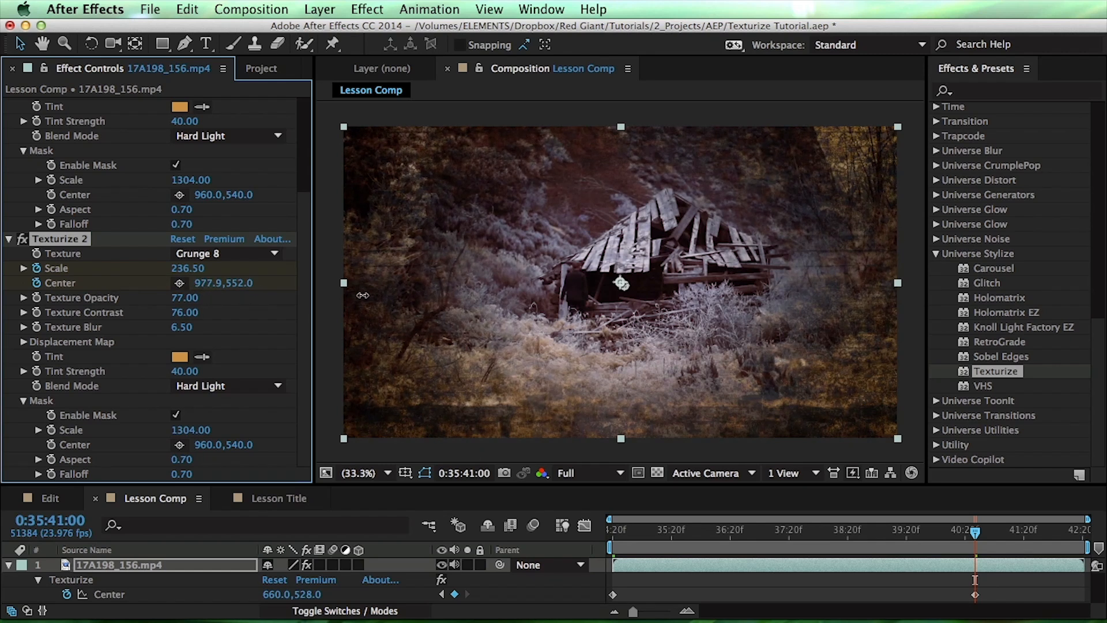
pyautogui.moveTo(621, 283); pyautogui.dragTo(662, 284)
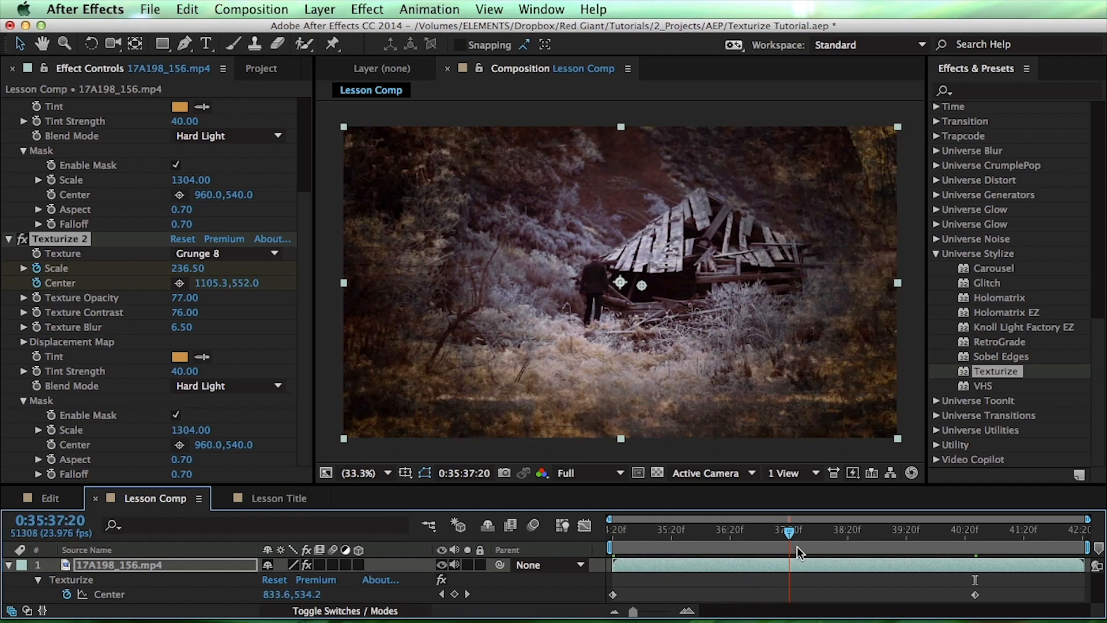
# - Preview the second texture's drift and reveal its Displacement Map settings
pyautogui.moveTo(788, 529); pyautogui.dragTo(689, 529)
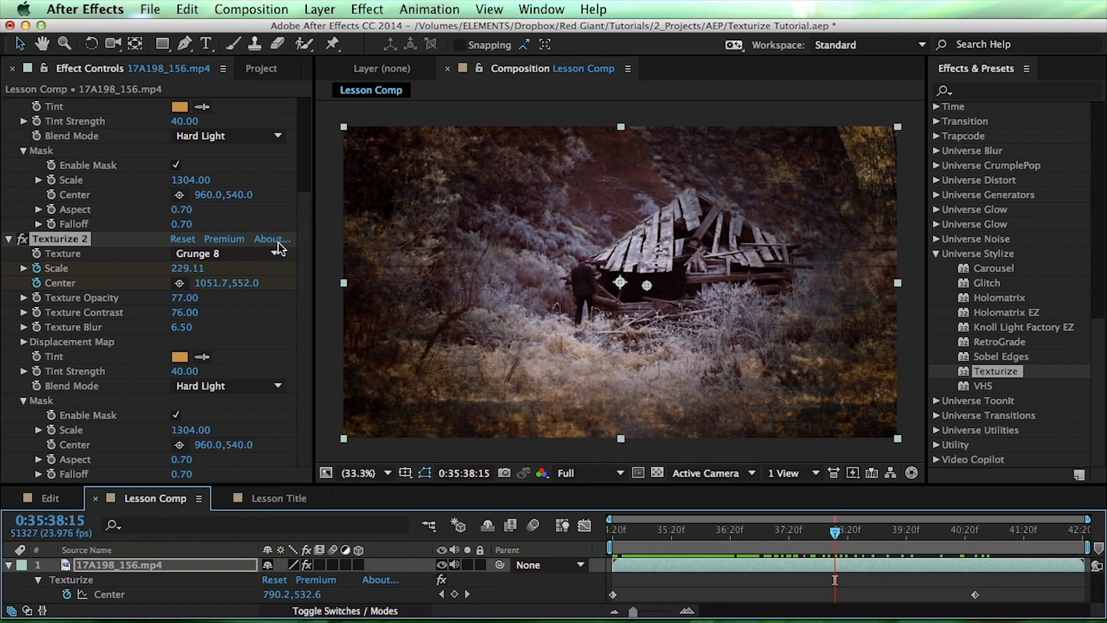
pyautogui.click(23, 342)
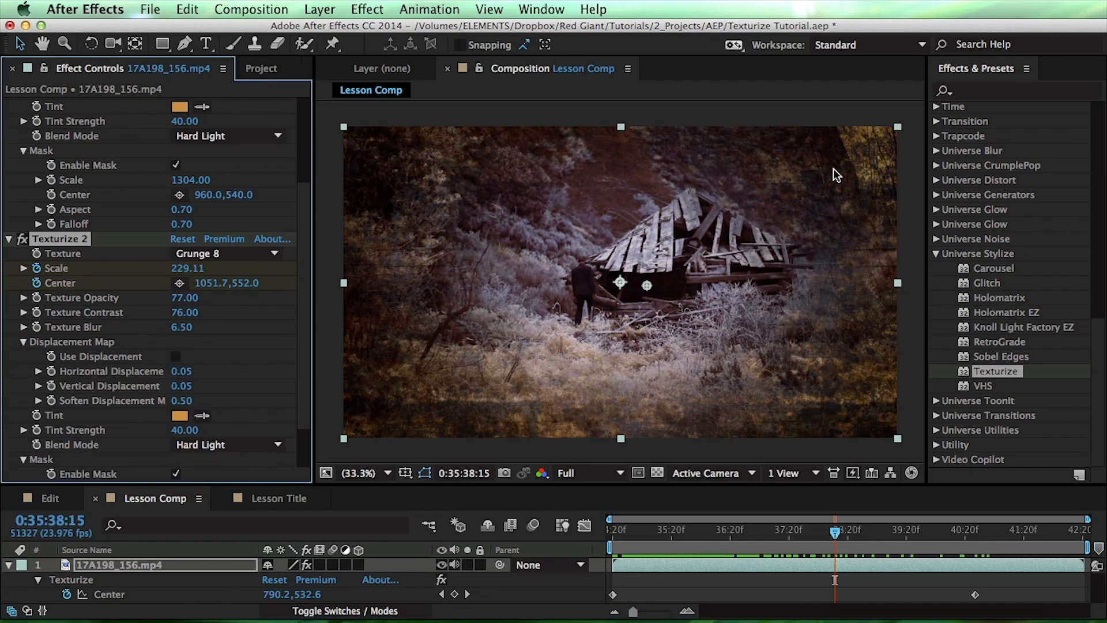
pyautogui.moveTo(341, 232)
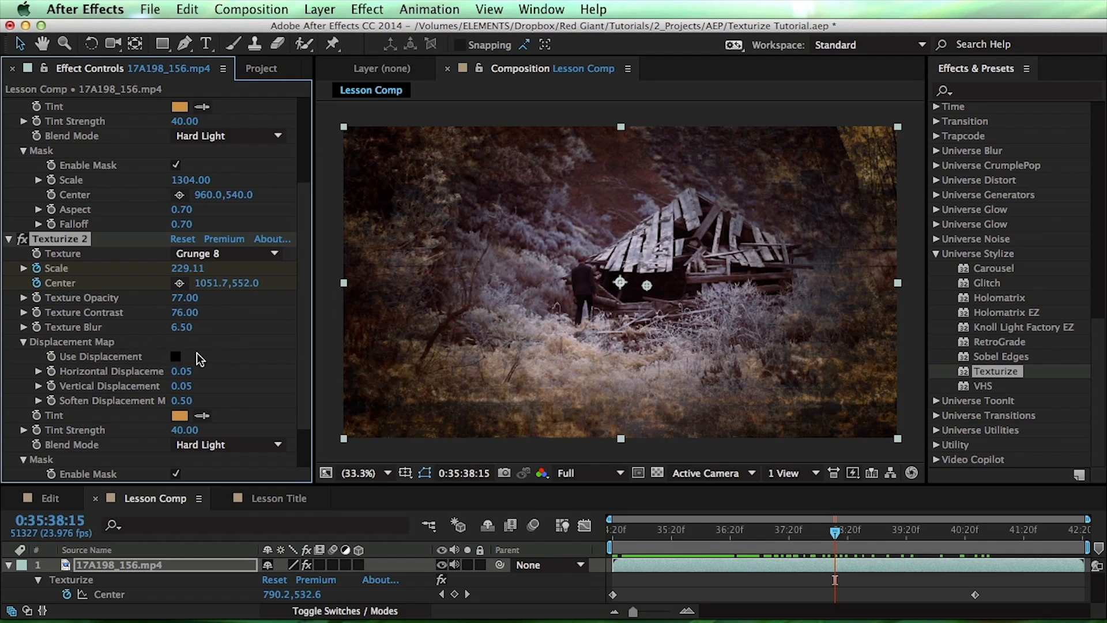
# - Enable displacement on Texturize 2 with 0.96 soften and -0.31 vertical, then toggle it to compare
pyautogui.click(175, 357)
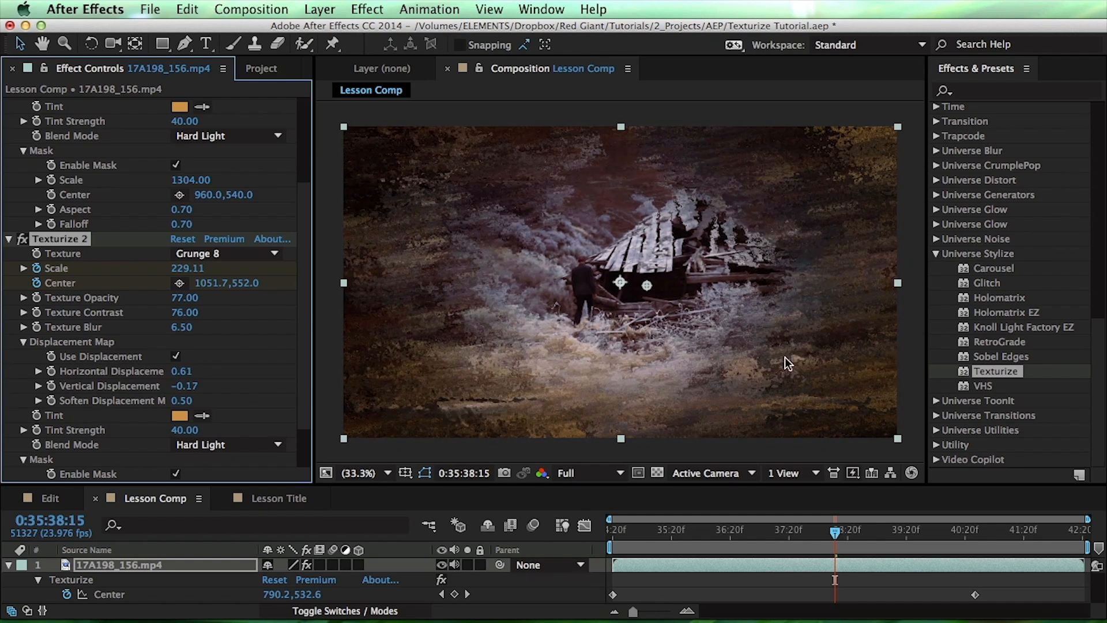
pyautogui.moveTo(292, 272)
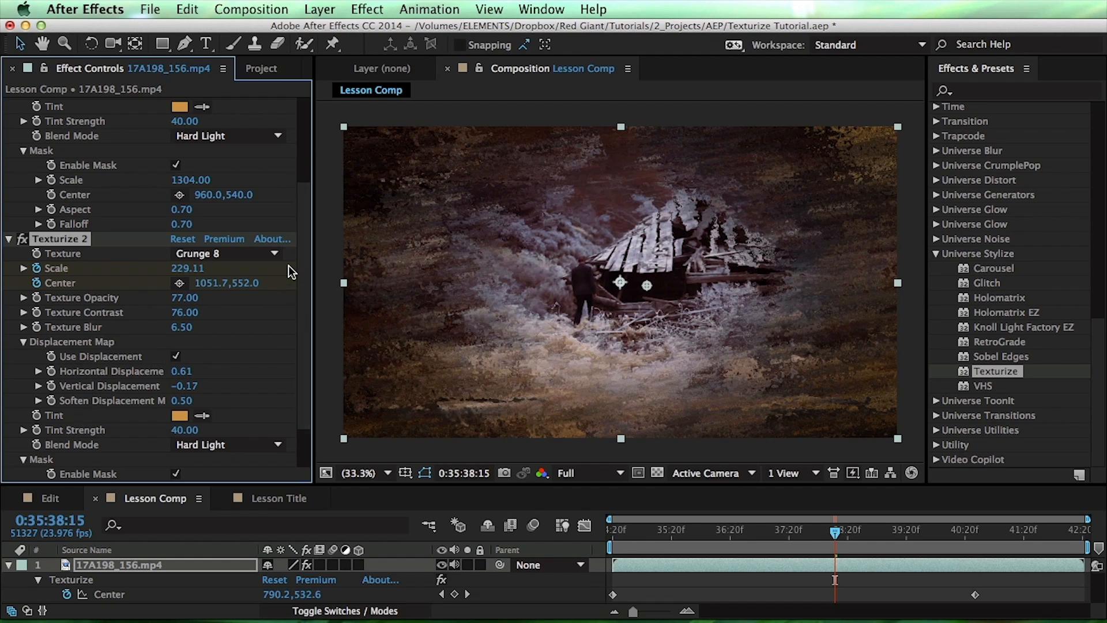
pyautogui.moveTo(269, 383)
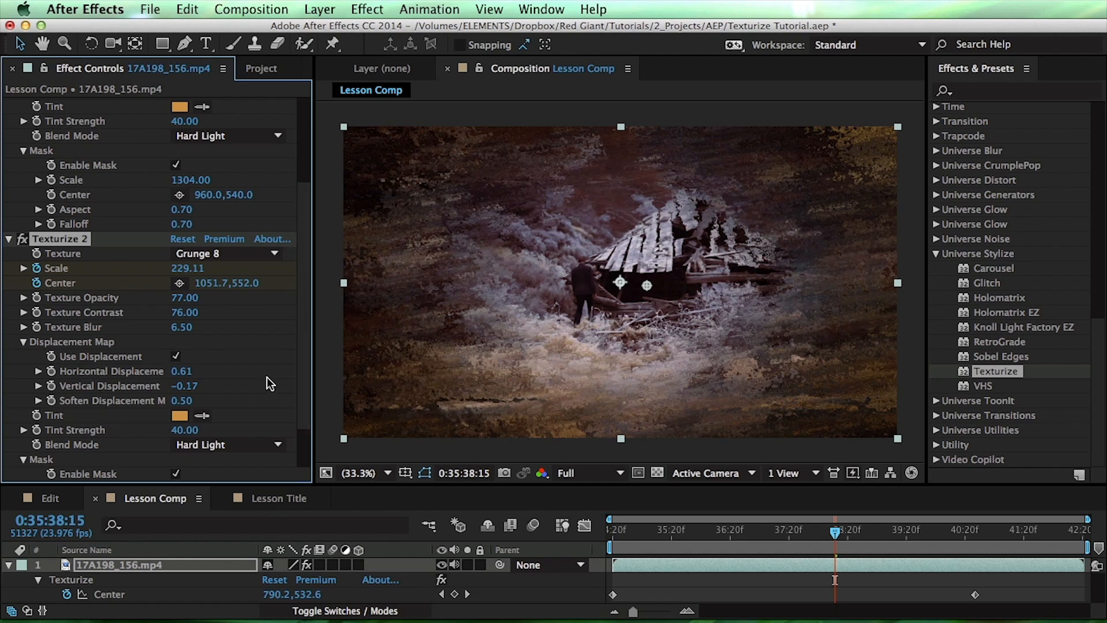
pyautogui.moveTo(181, 400); pyautogui.dragTo(236, 400)
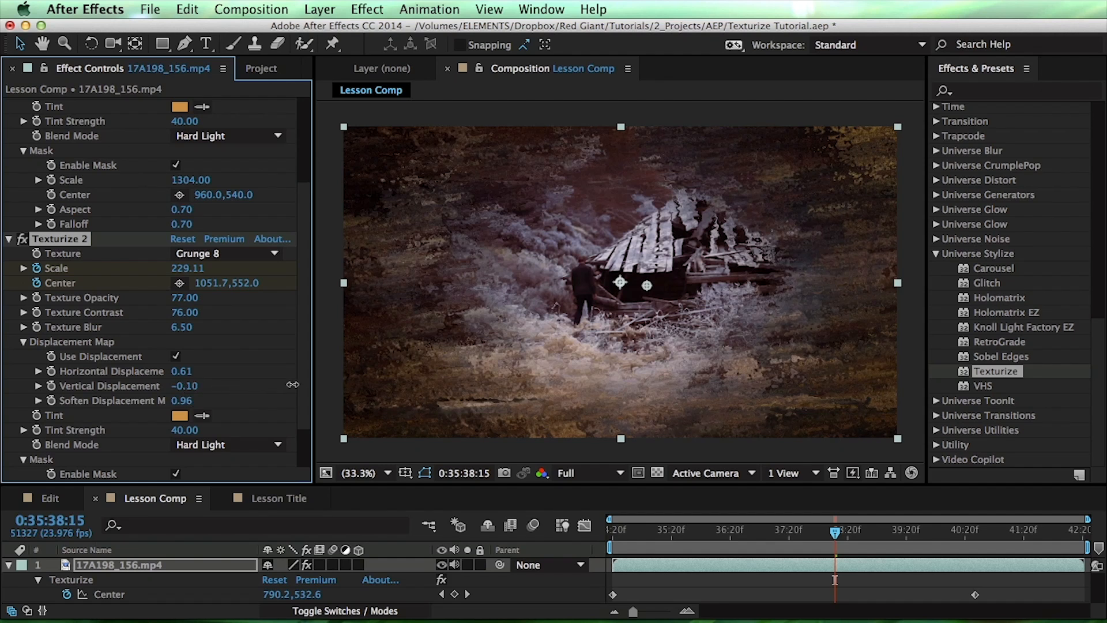
pyautogui.moveTo(185, 385); pyautogui.dragTo(163, 385)
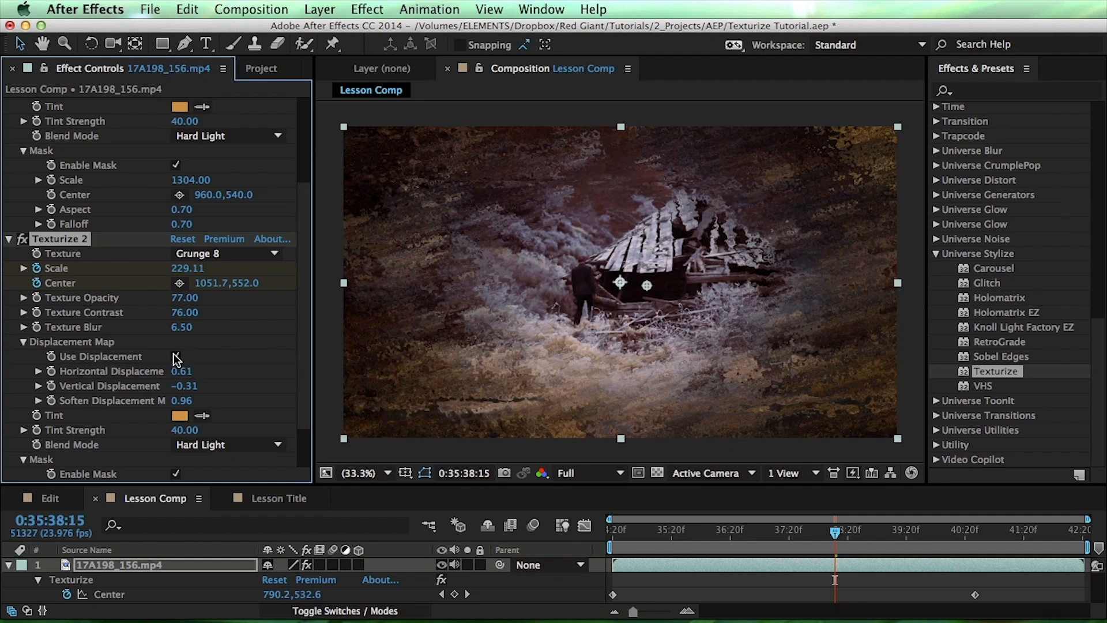
pyautogui.click(175, 357)
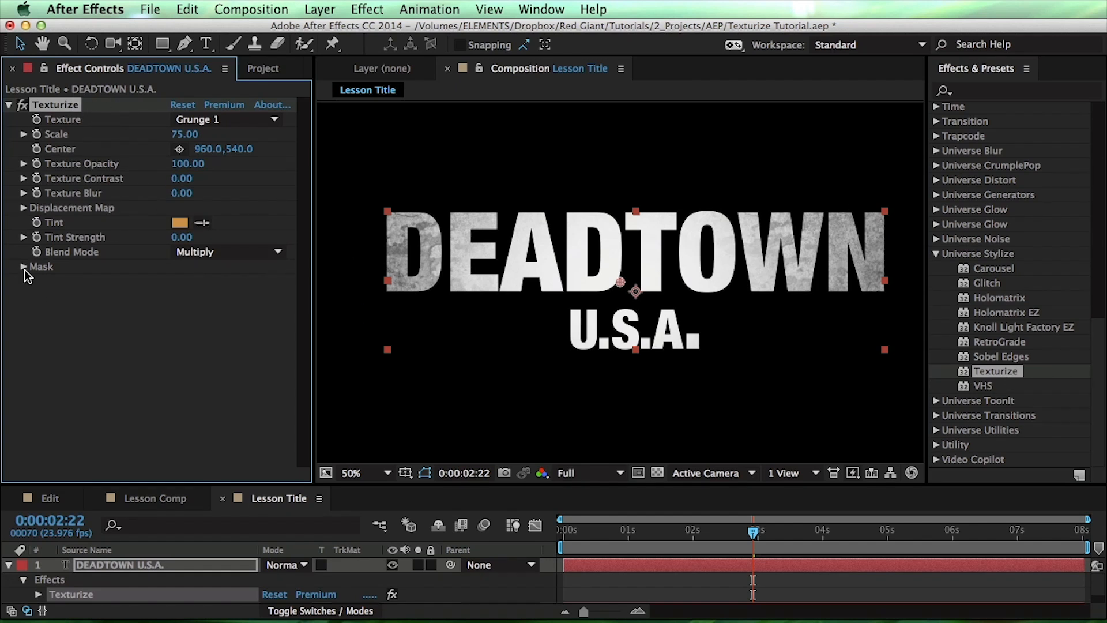
# - Disable the vignette mask on the DEADTOWN title's Texturize
pyautogui.click(23, 267)
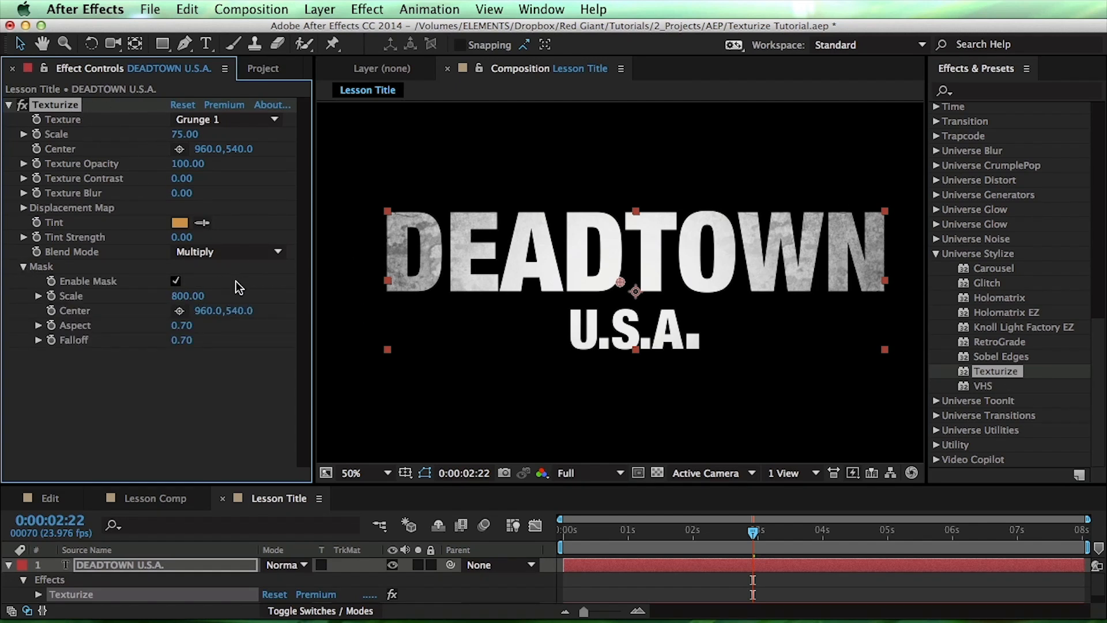
pyautogui.click(176, 281)
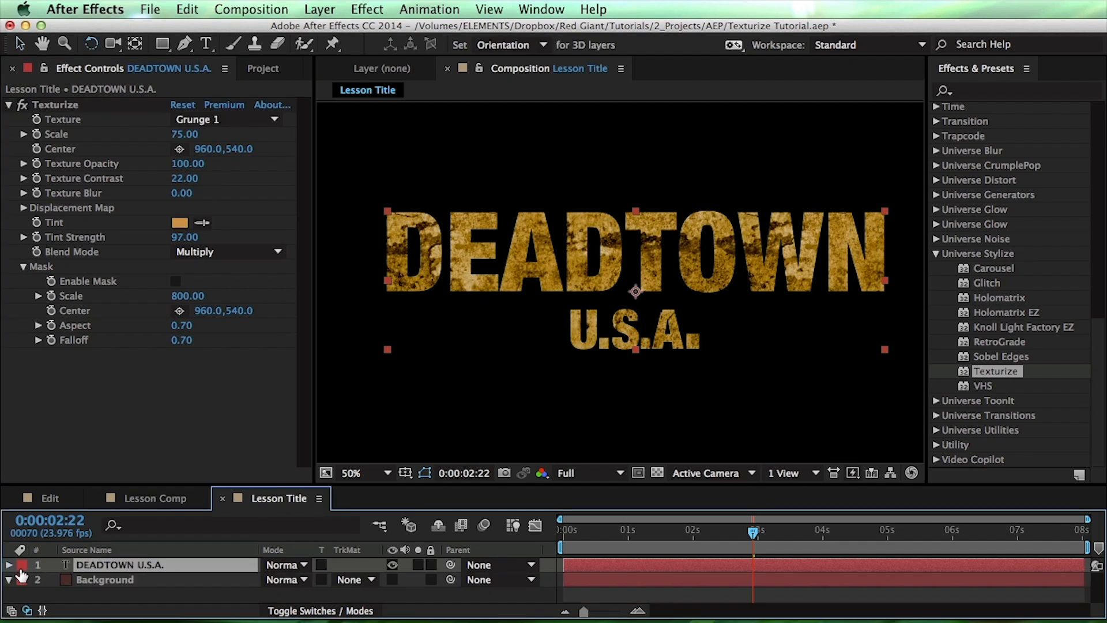
# - Apply Texturize to the Background layer and reveal its mask settings to disable it
pyautogui.click(104, 579)
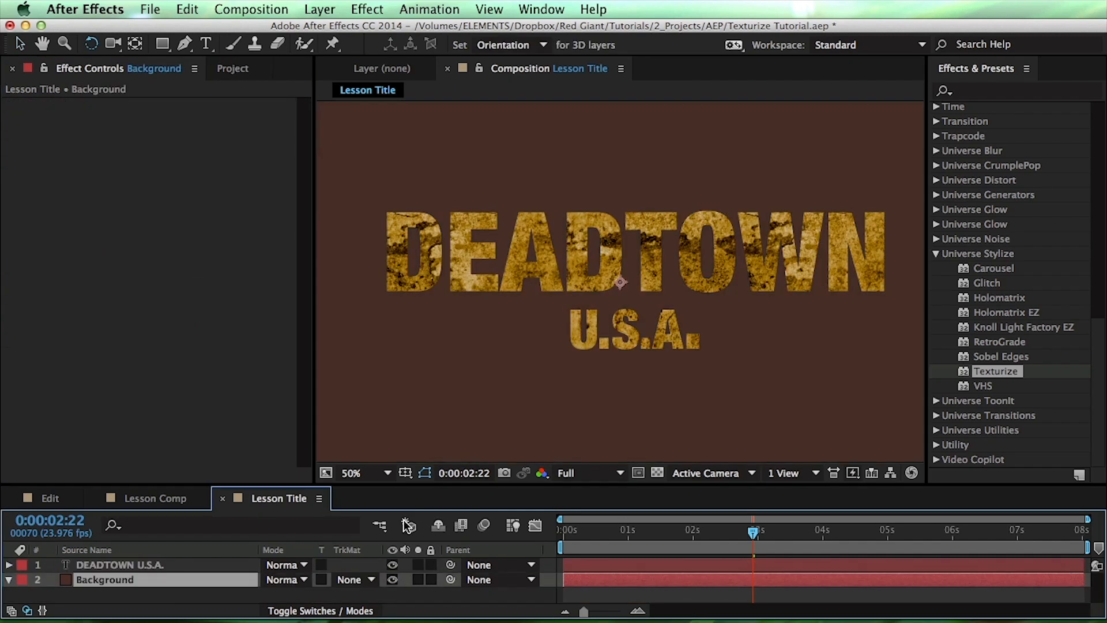
pyautogui.click(105, 579)
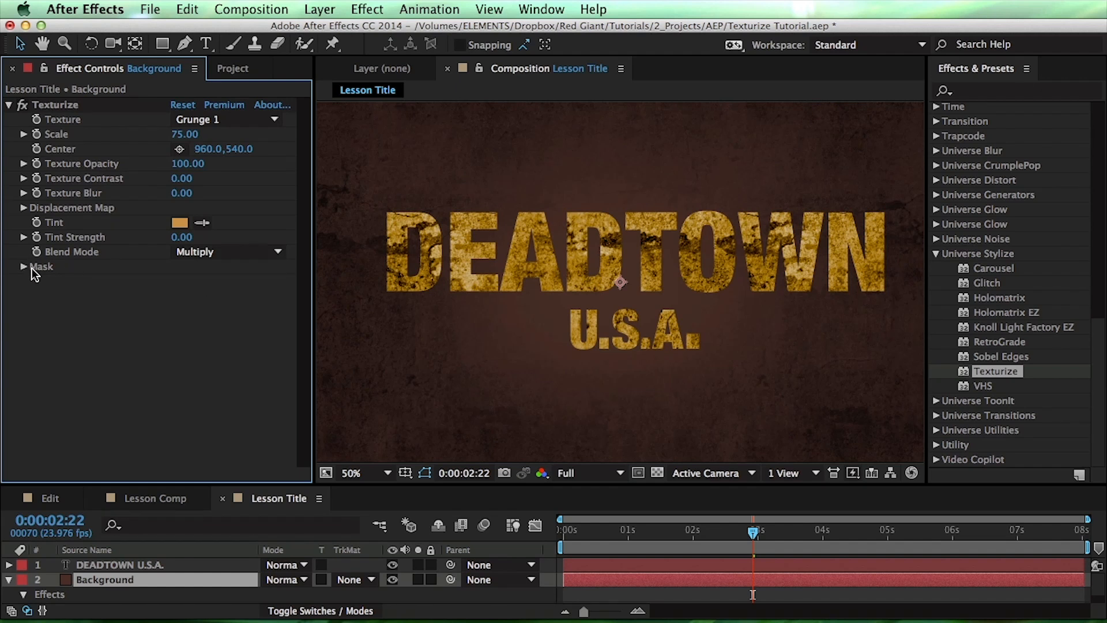
pyautogui.click(24, 267)
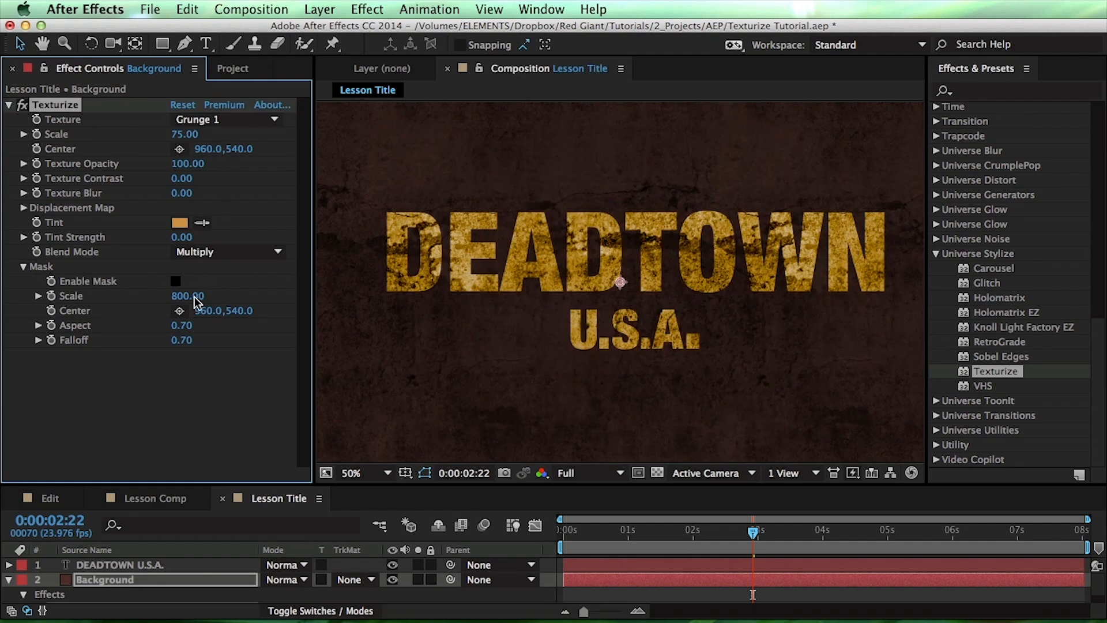
# - Set the background texture to Grunge 14 and adjust its contrast for a dark wall
pyautogui.click(226, 119)
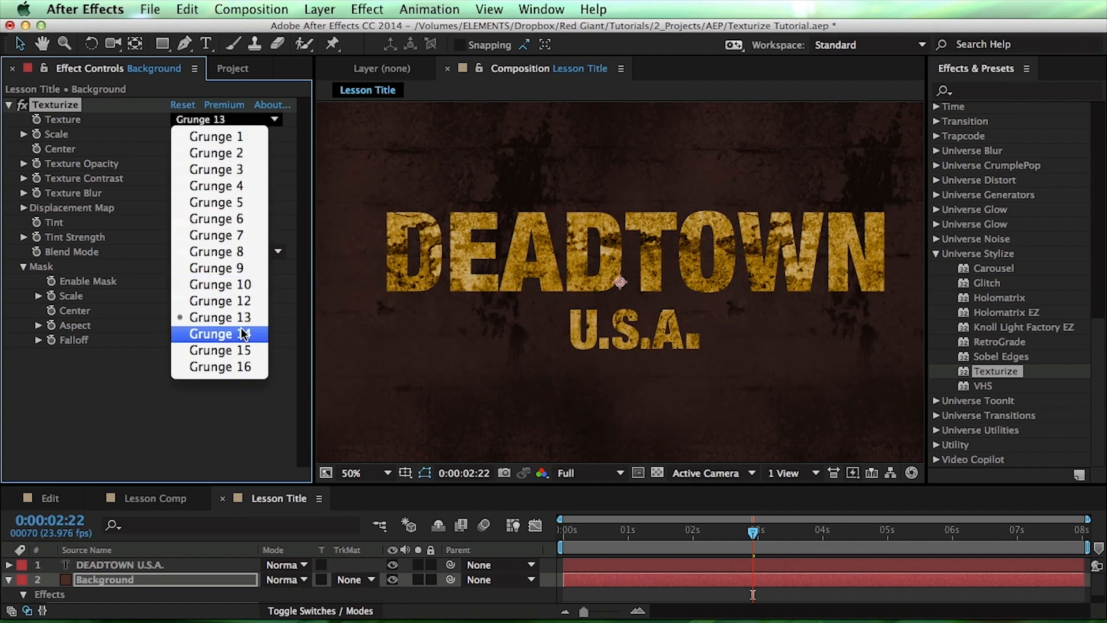
pyautogui.click(215, 333)
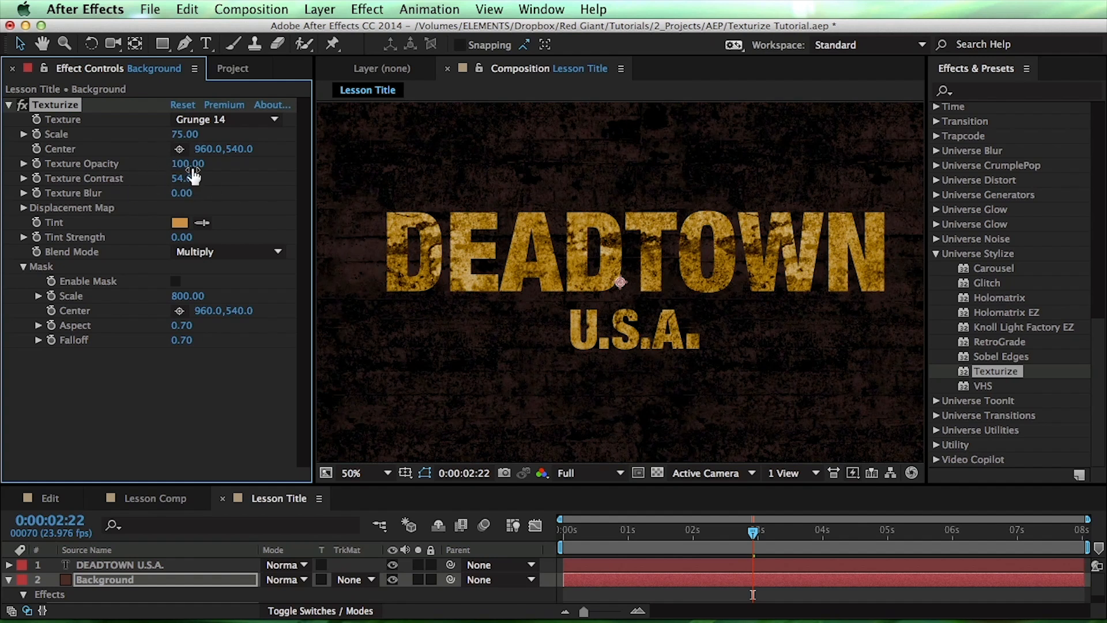
pyautogui.moveTo(184, 134); pyautogui.dragTo(201, 133)
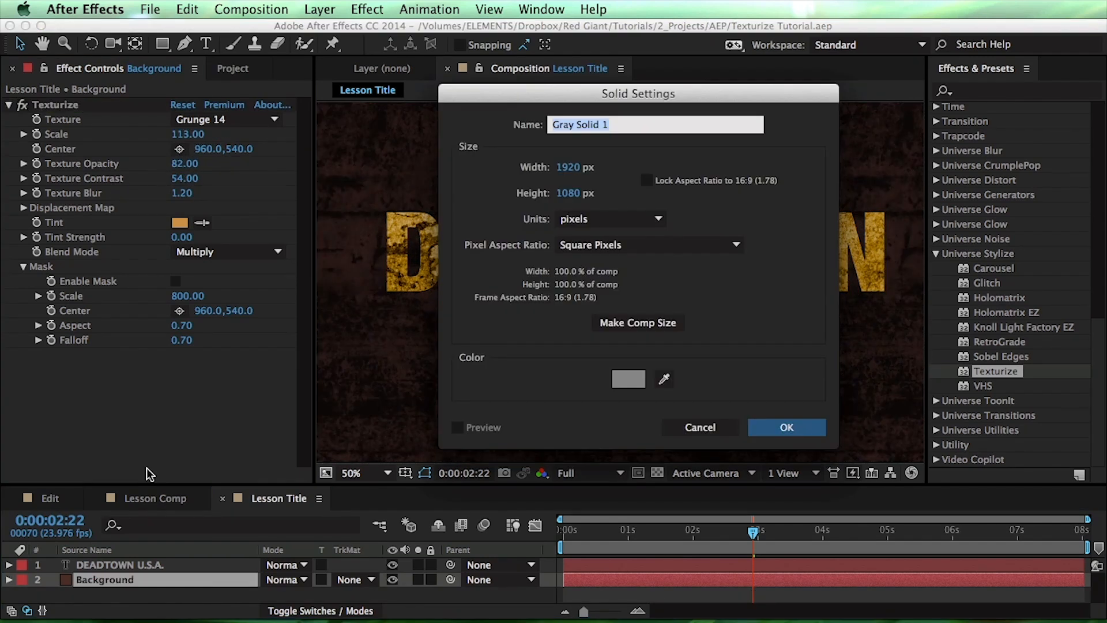
# - Create a 'Grunge Overlay' solid with Grunge 12 Texturize, mask disabled, layer mode Screen
pyautogui.write('Grunge Overlay')
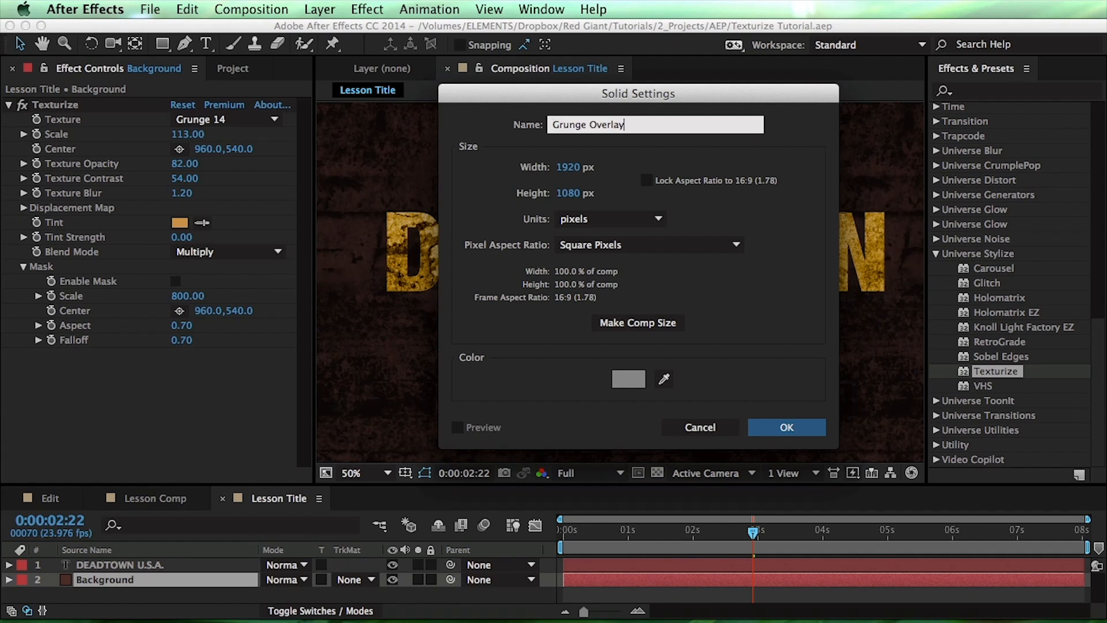
pyautogui.click(785, 427)
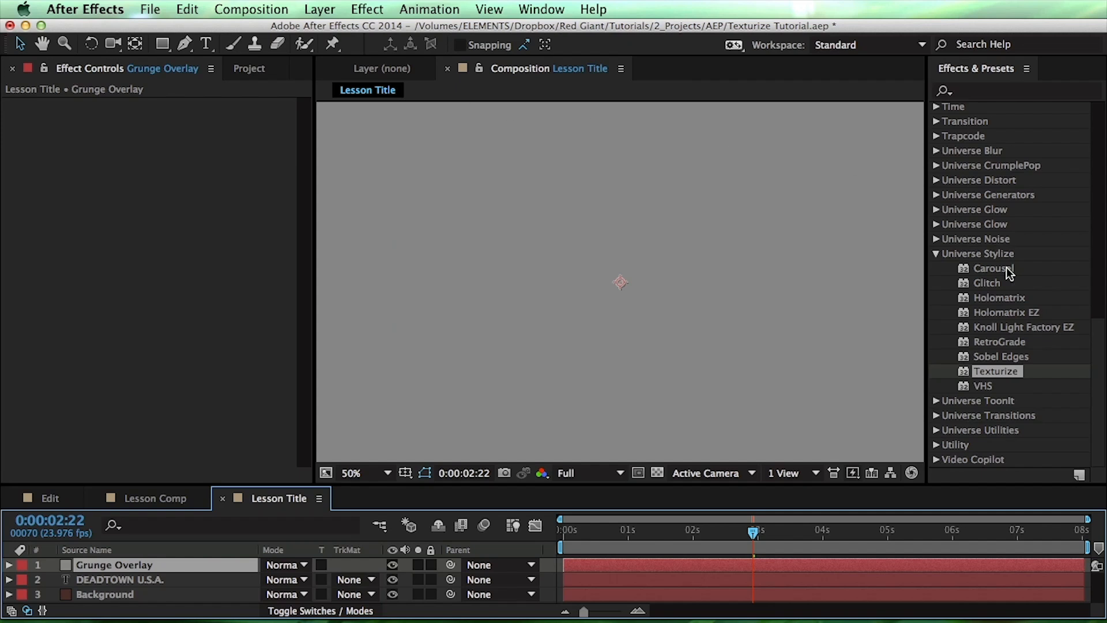
pyautogui.doubleClick(996, 371)
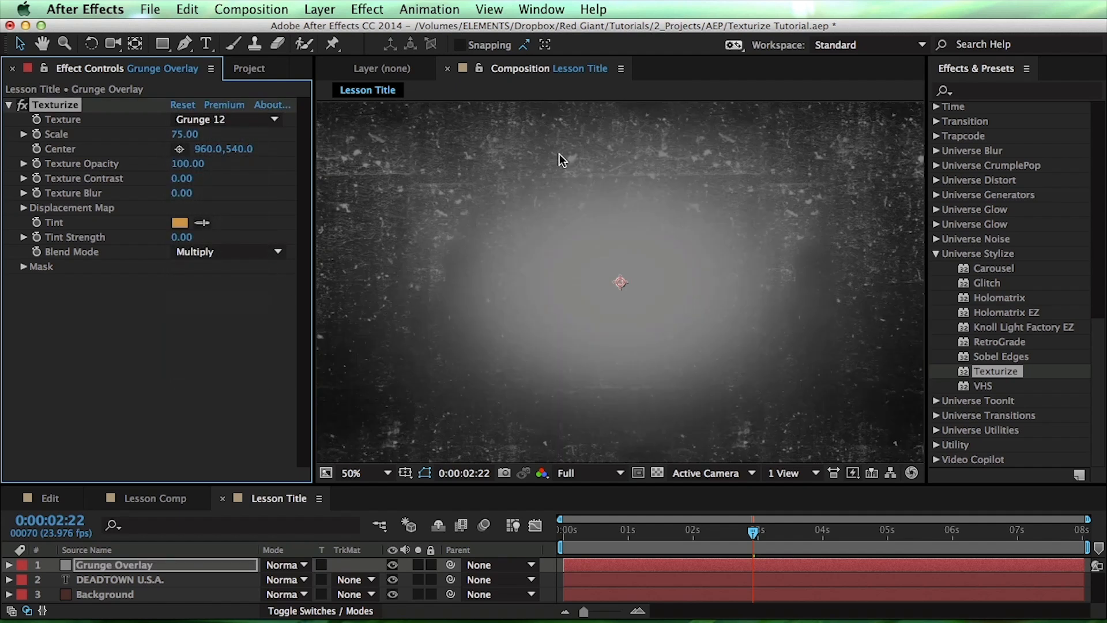
pyautogui.moveTo(106, 247)
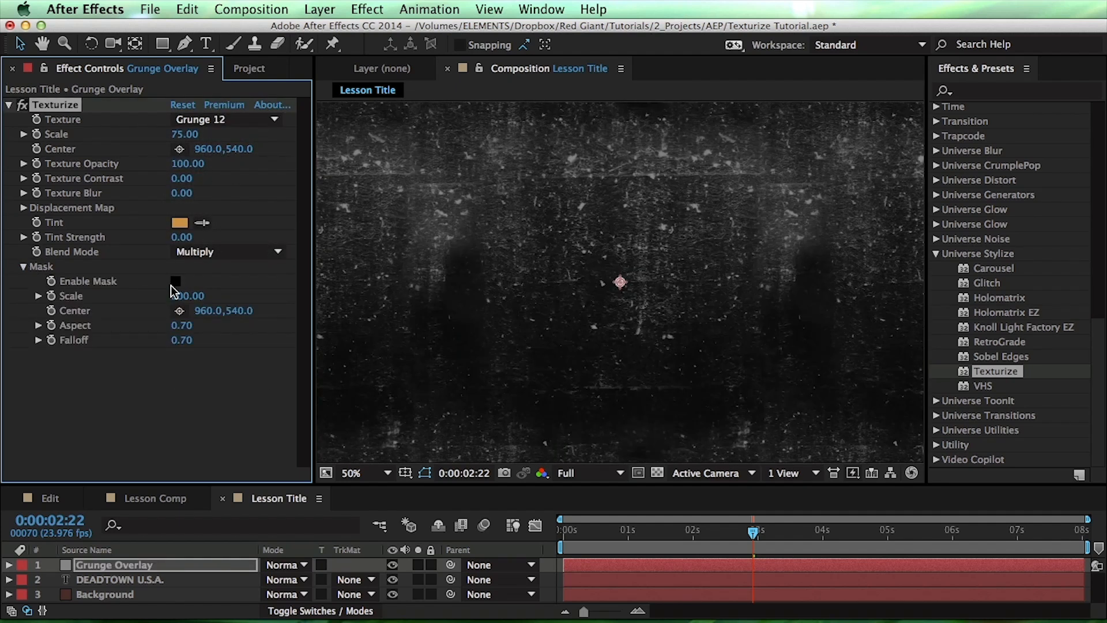
pyautogui.click(226, 252)
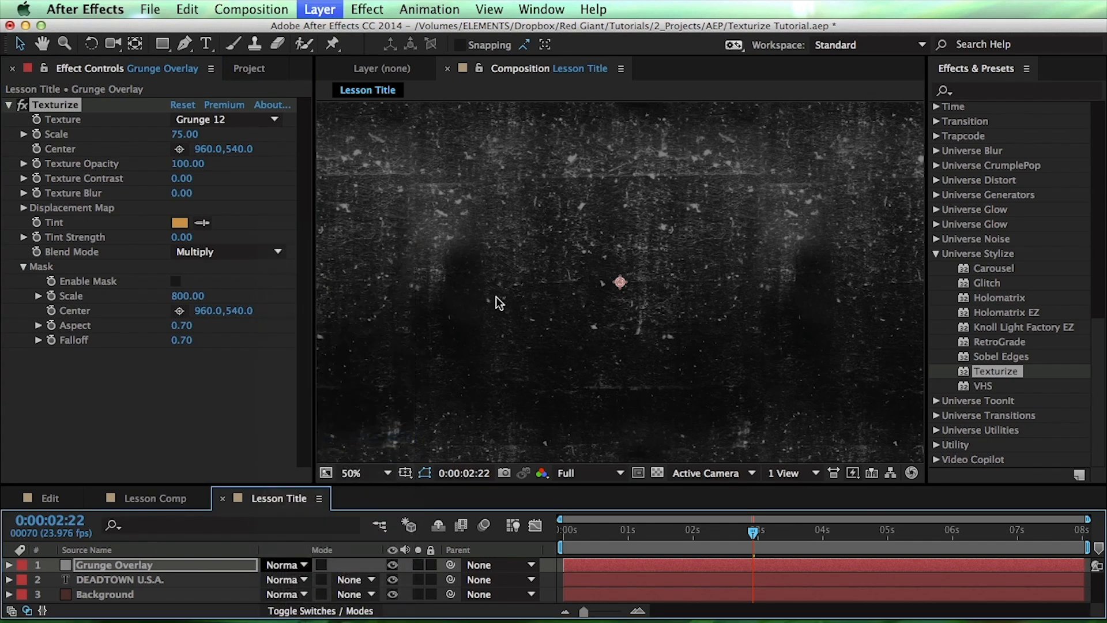
pyautogui.click(283, 564)
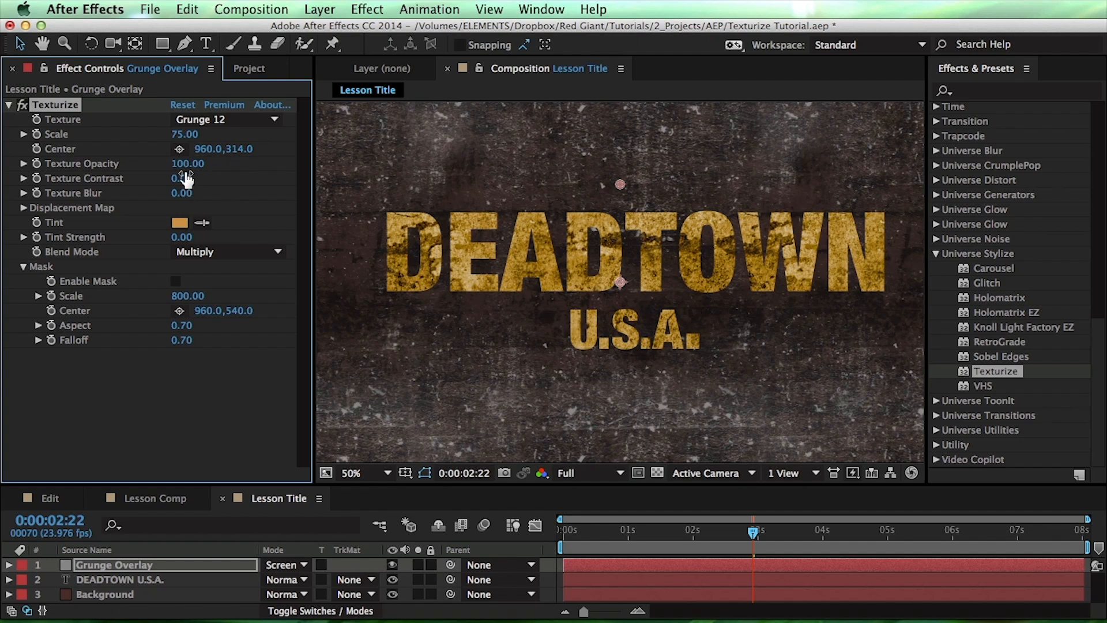
# - Keyframe the texture scale to 105.67, raise its centre, and set blend mode None
pyautogui.moveTo(185, 133); pyautogui.dragTo(176, 141)
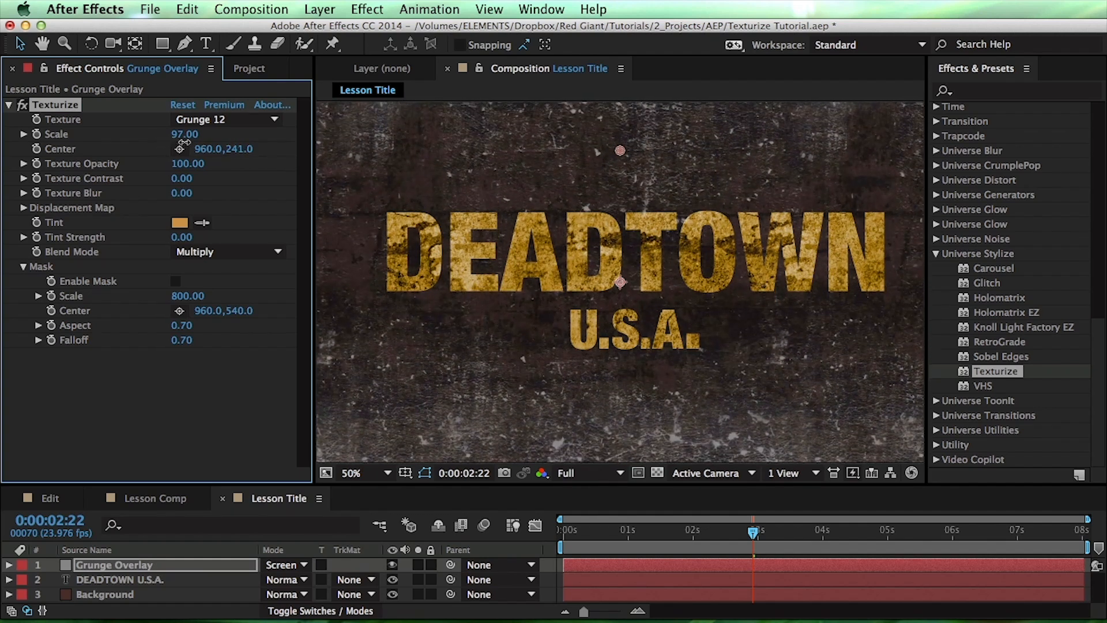
pyautogui.click(603, 531)
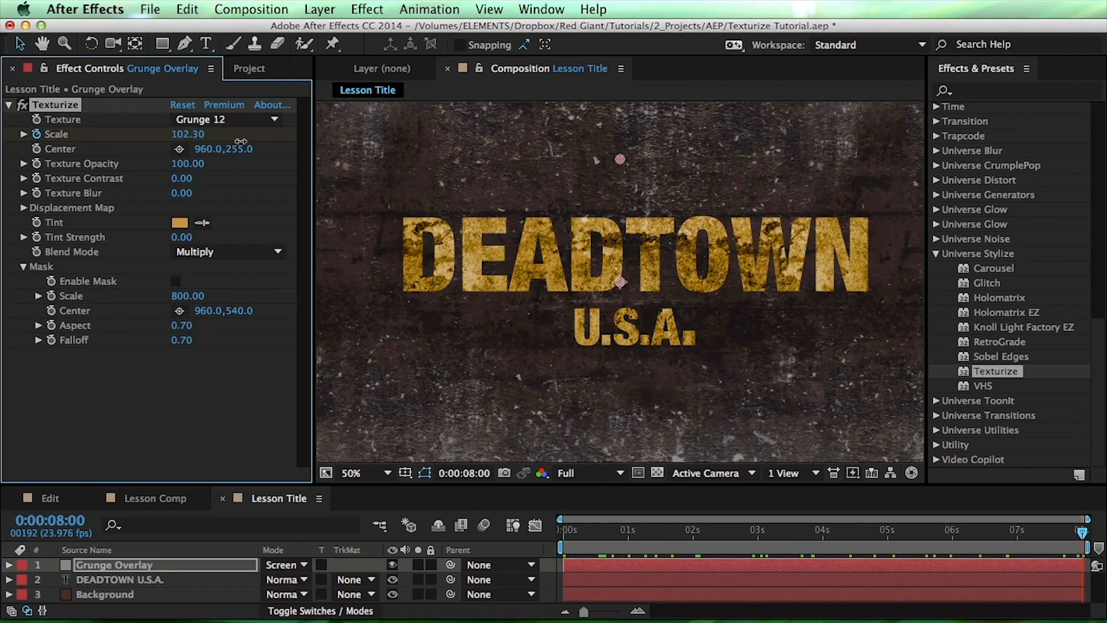
pyautogui.moveTo(188, 134); pyautogui.dragTo(219, 133)
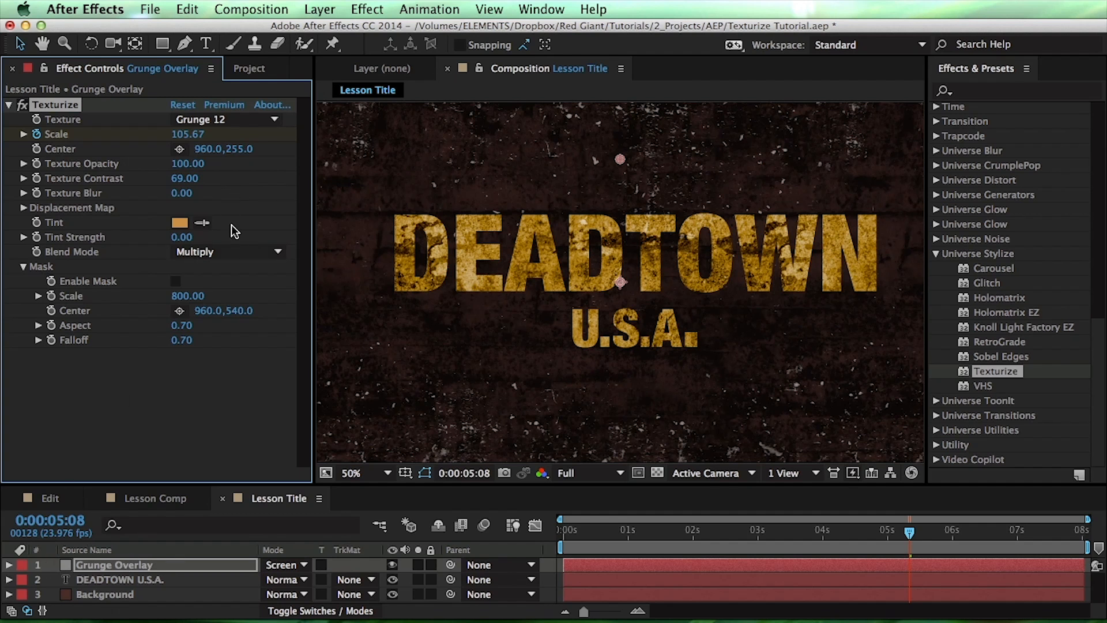
pyautogui.click(226, 252)
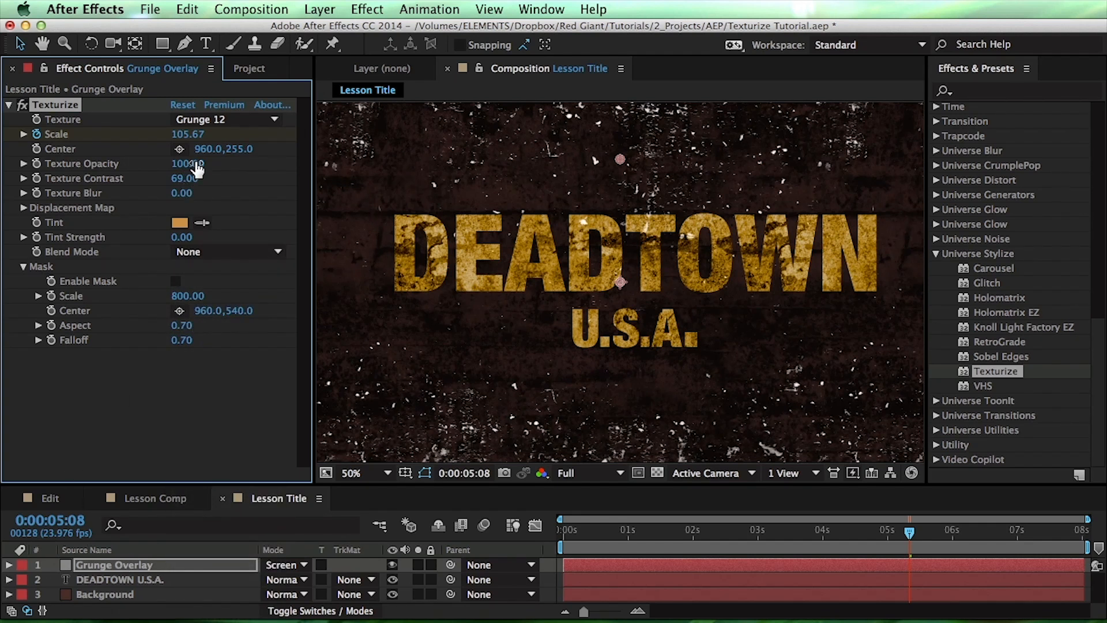
# - Scrub Texture Opacity down and back to 100, then add Black Solid 1 on top
pyautogui.moveTo(187, 163); pyautogui.dragTo(187, 162)
pyautogui.write('0')
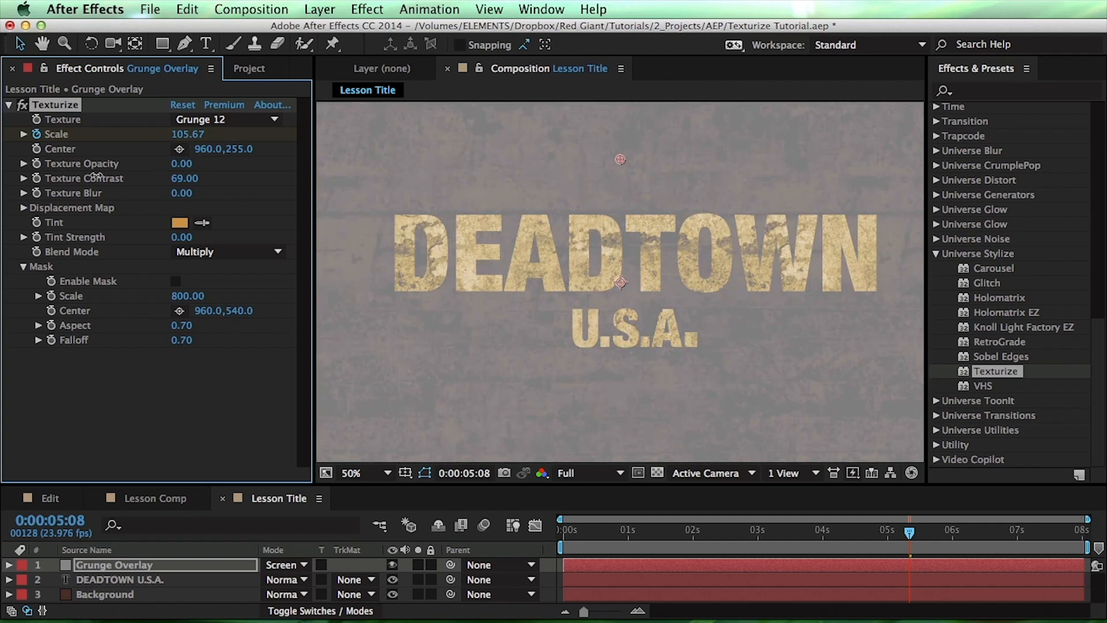
pyautogui.write('3.00')
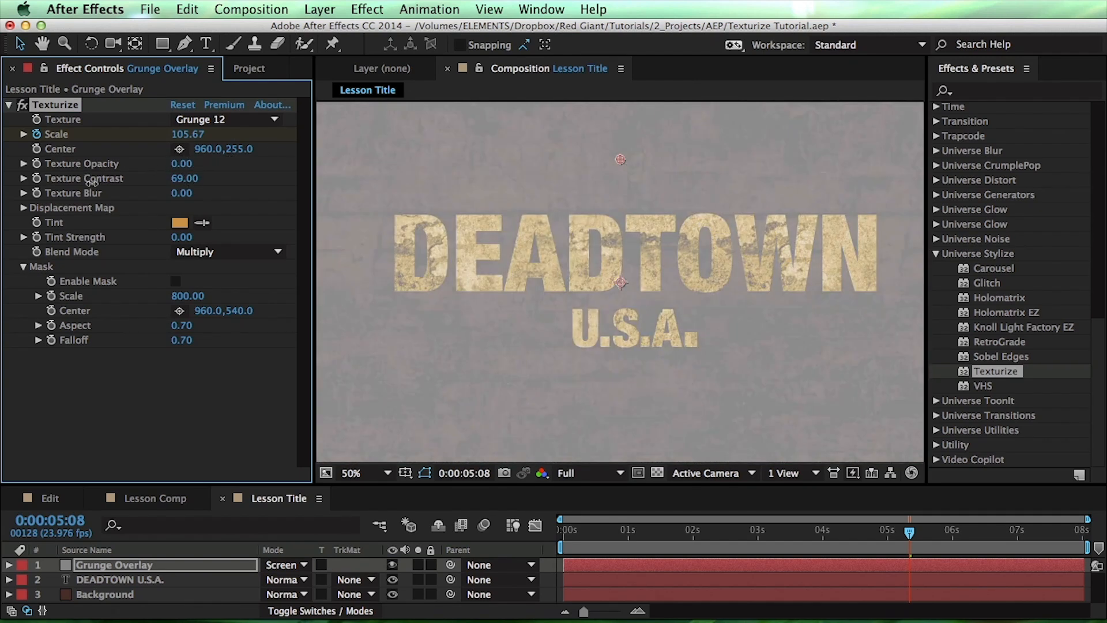
pyautogui.moveTo(181, 163); pyautogui.dragTo(194, 163)
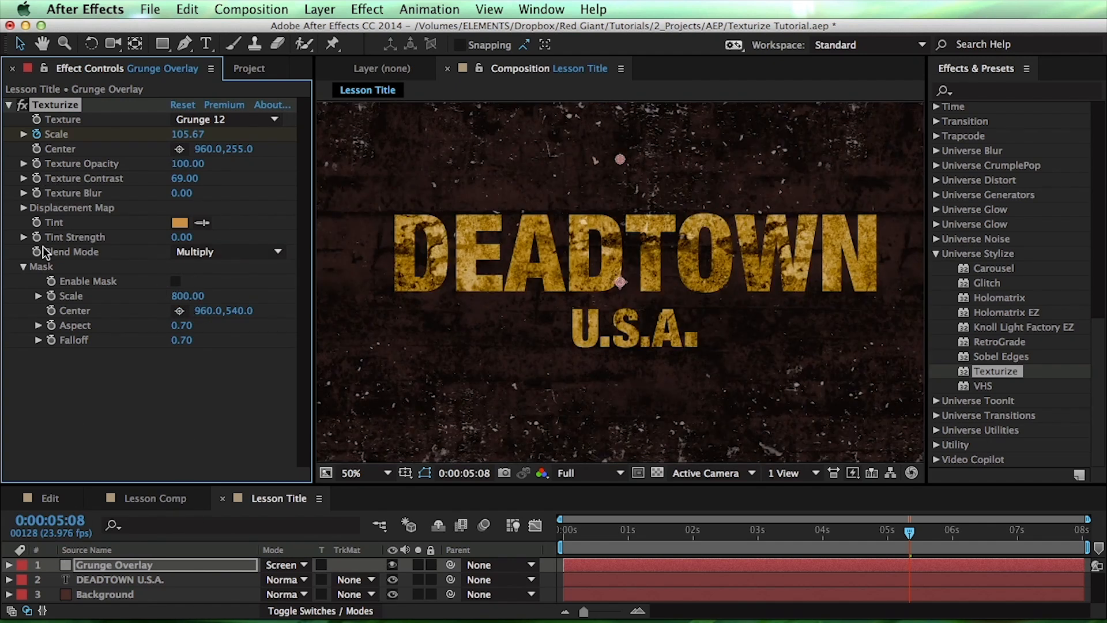
pyautogui.click(226, 251)
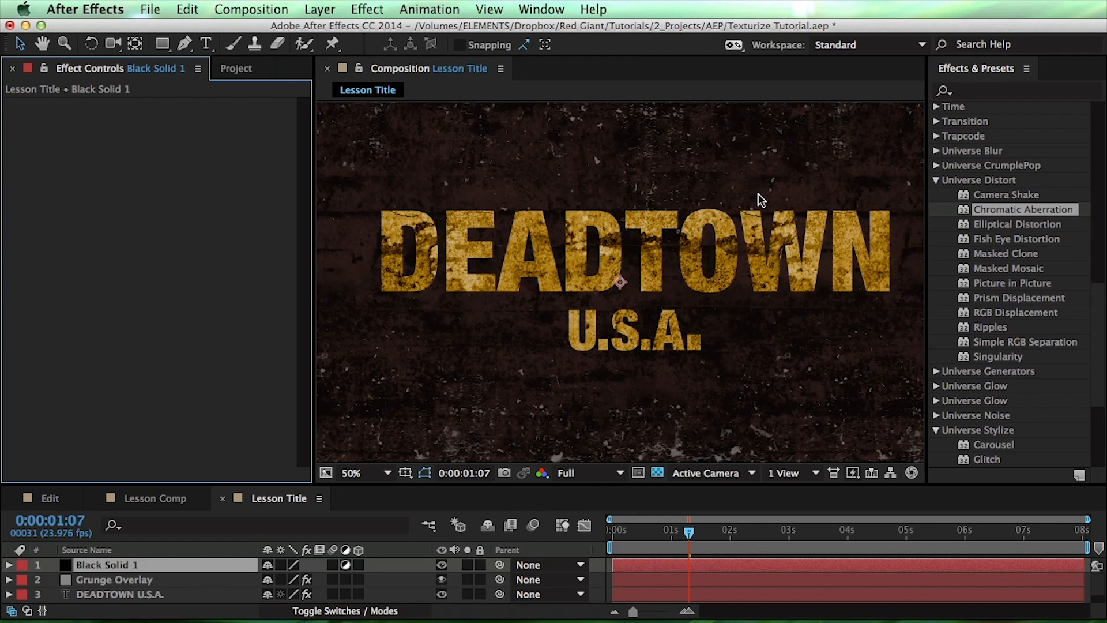
pyautogui.moveTo(707, 203)
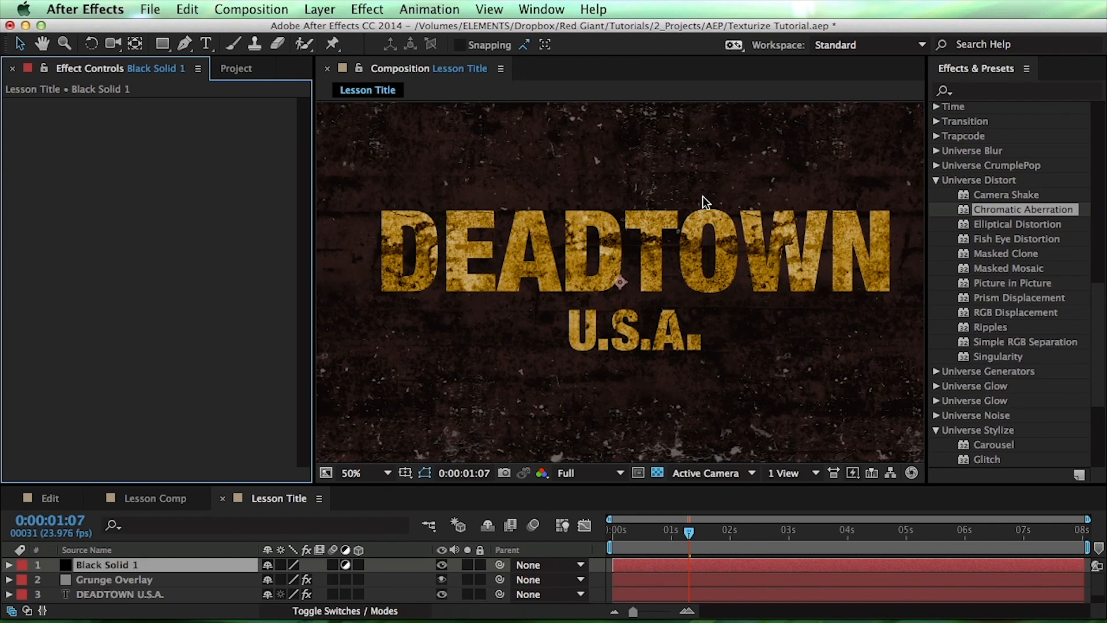